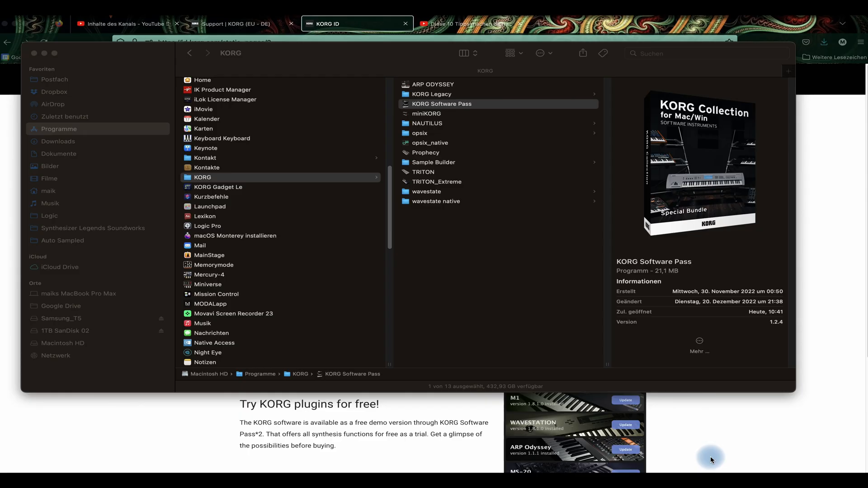
mouse_move(710, 454)
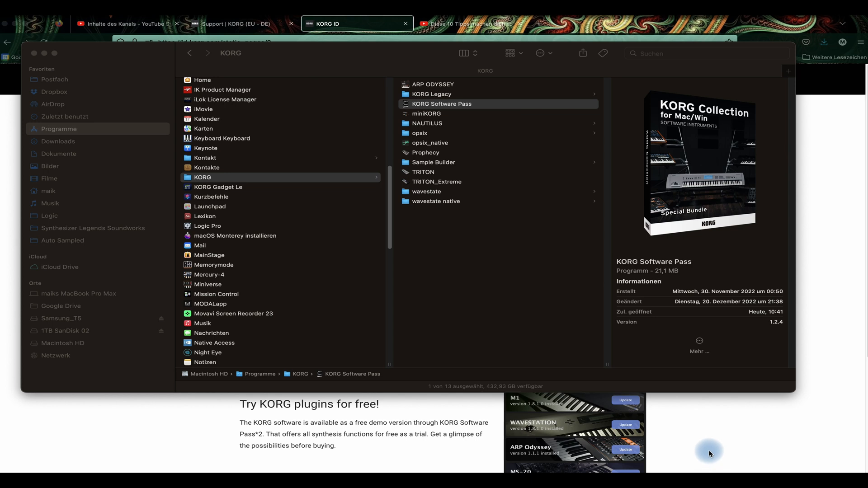
mouse_move(441, 114)
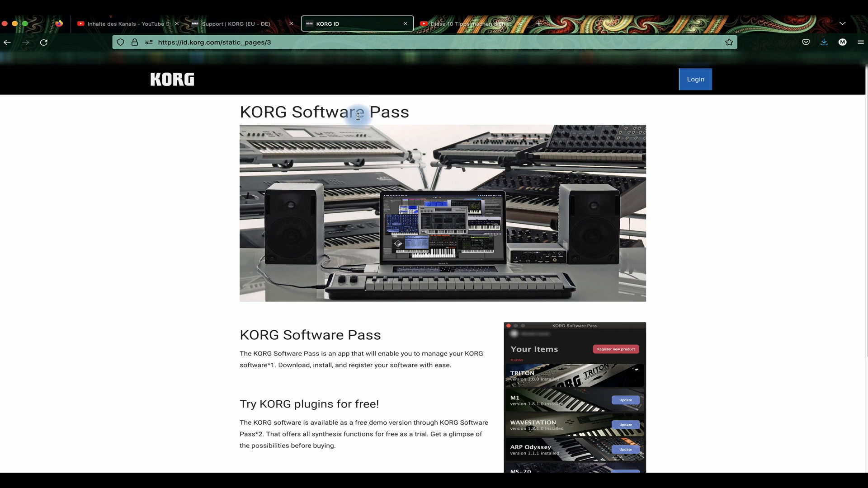
Scroll the Your Items list in KORG Software Pass down to the wavestate native entry
left_click(214, 43)
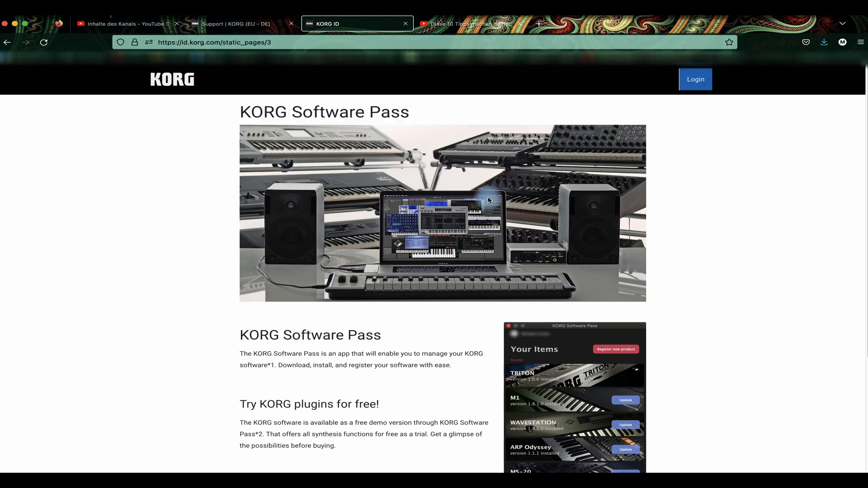
scroll("down", 3)
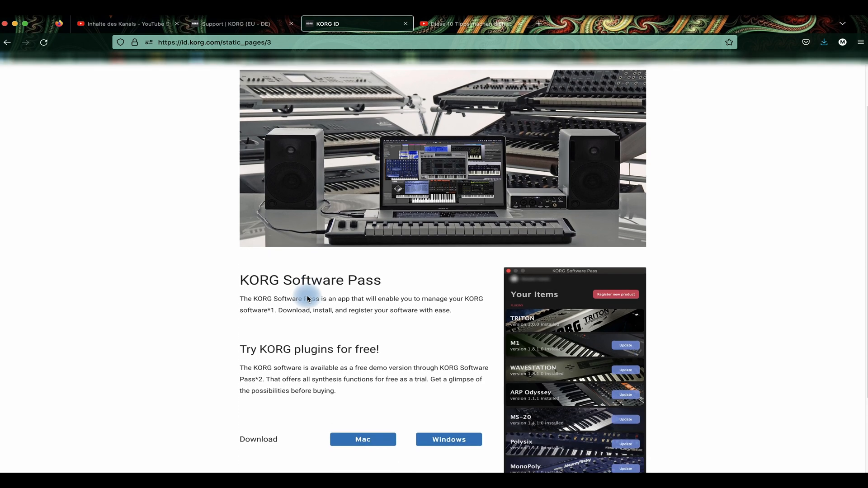
scroll("down", 3)
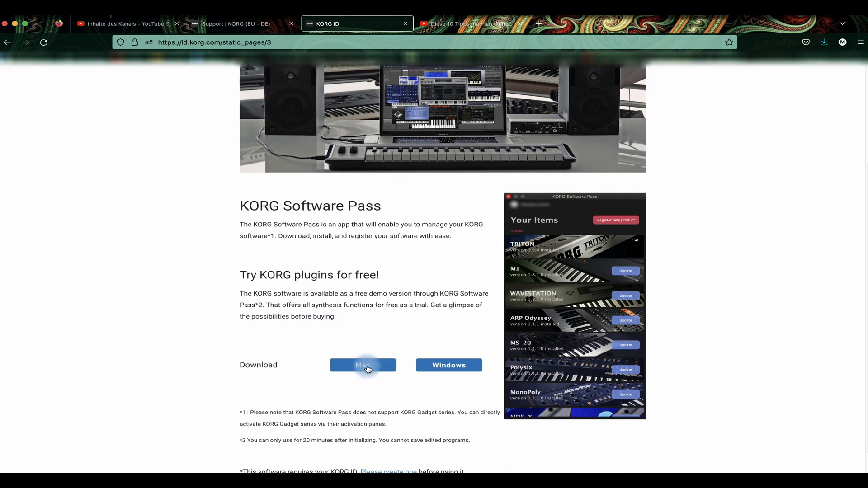
mouse_move(294, 278)
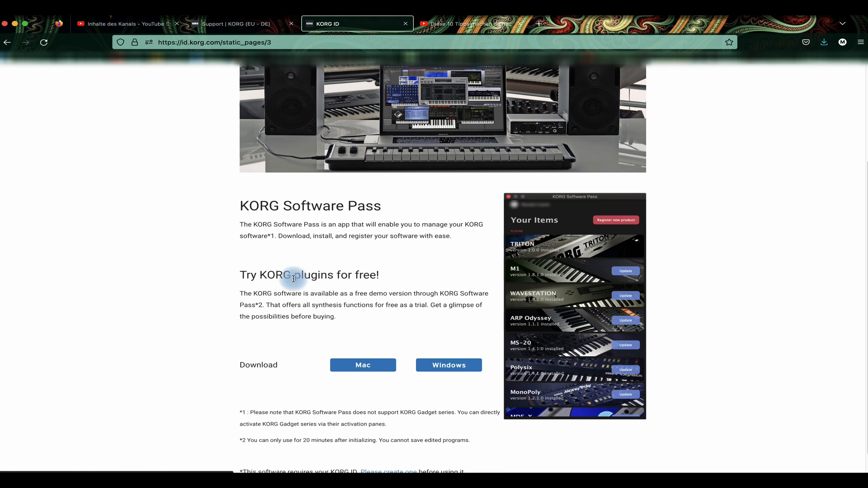
mouse_move(125, 152)
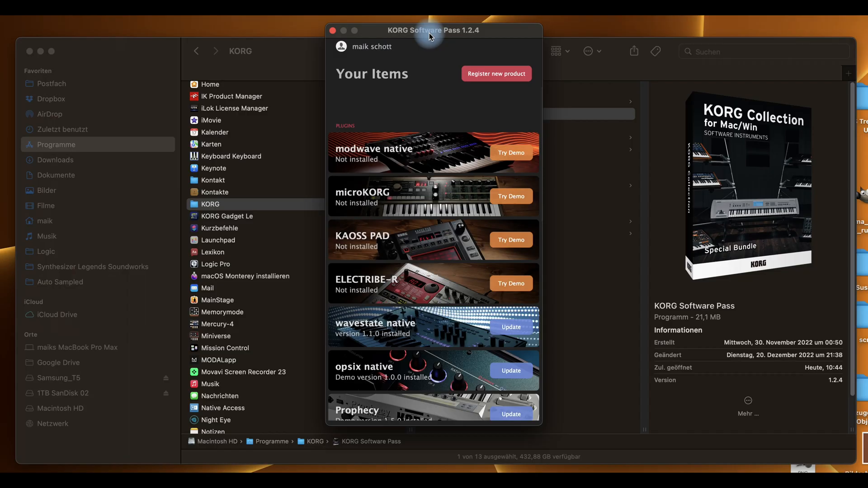
mouse_move(410, 121)
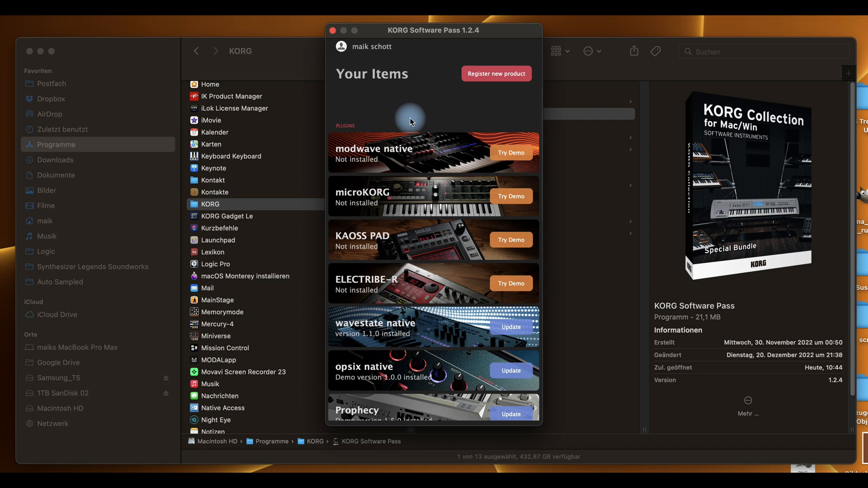
mouse_move(416, 158)
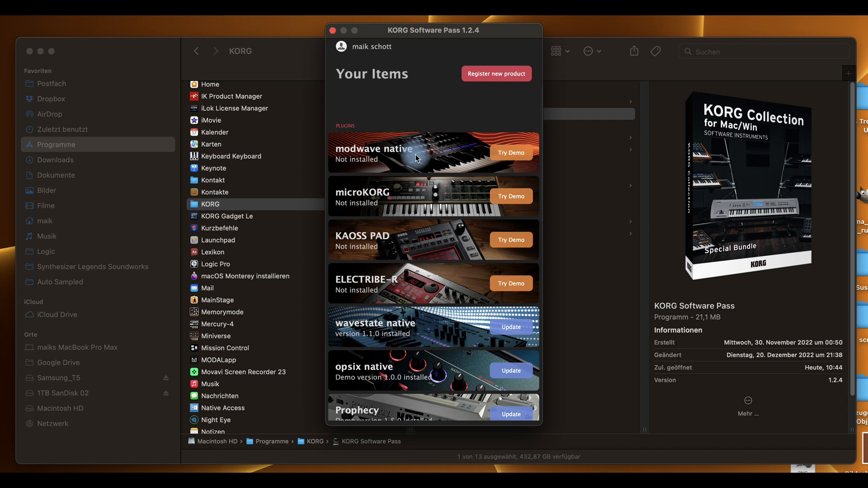
mouse_move(470, 149)
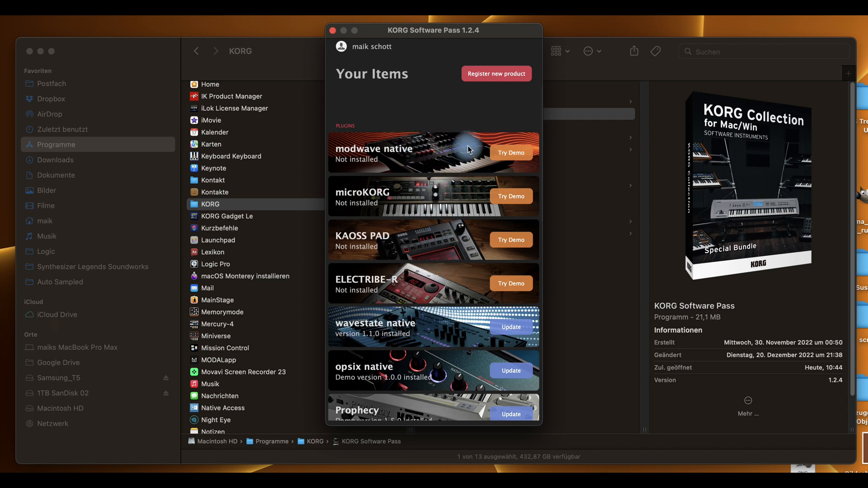
scroll("down", 3)
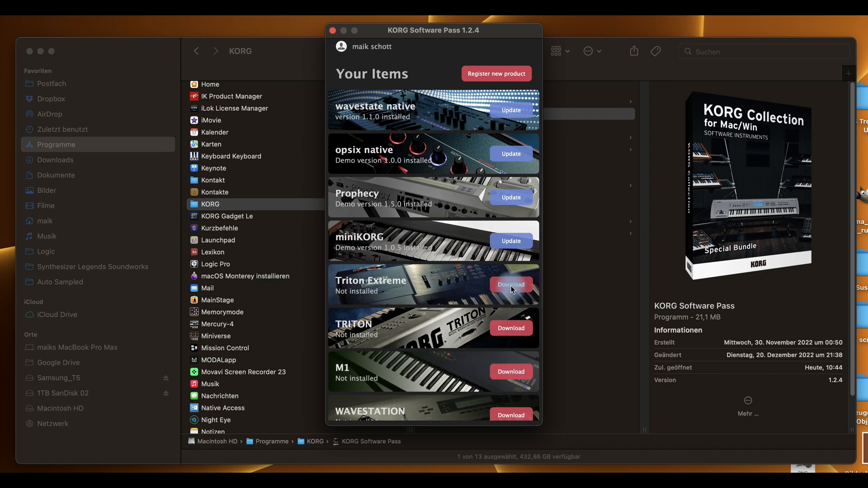
mouse_move(453, 137)
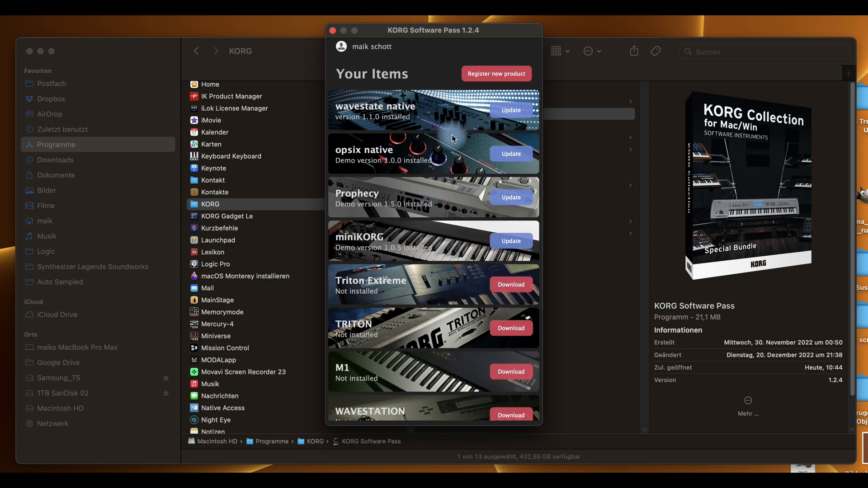
mouse_move(496, 121)
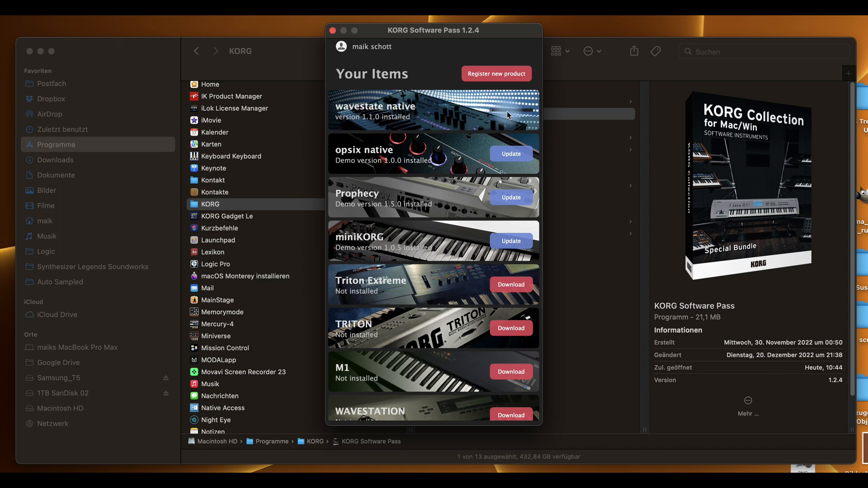
mouse_move(490, 118)
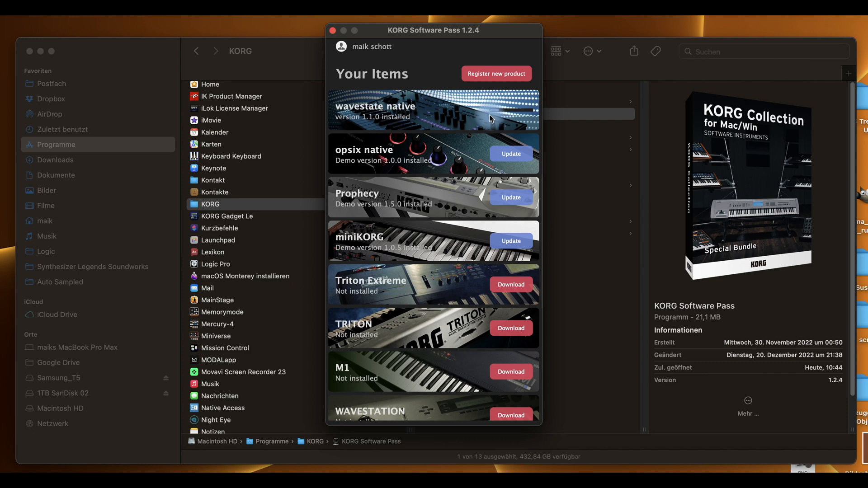
mouse_move(482, 121)
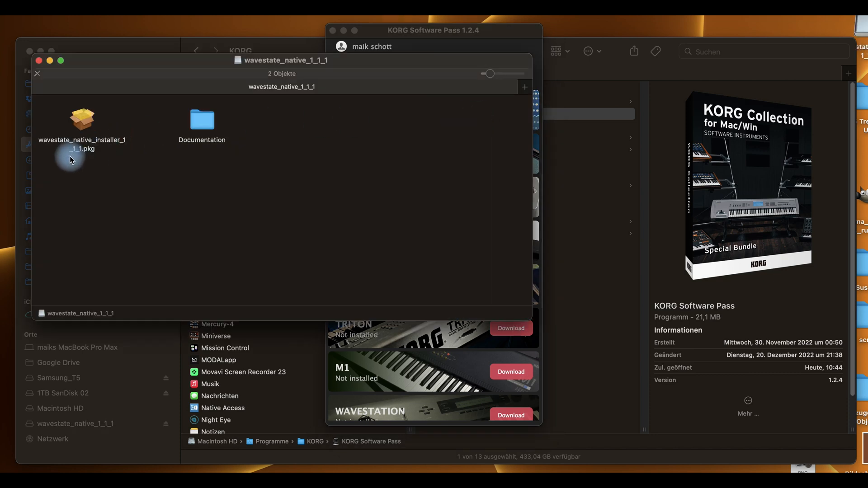
Run the wavestate native v1.1.1 installer package through license and password, then close it on success
left_click(82, 118)
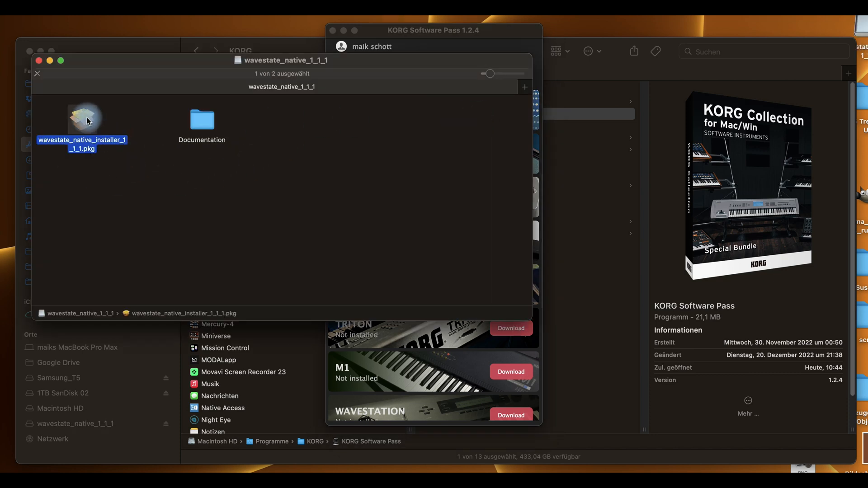
double_click(82, 119)
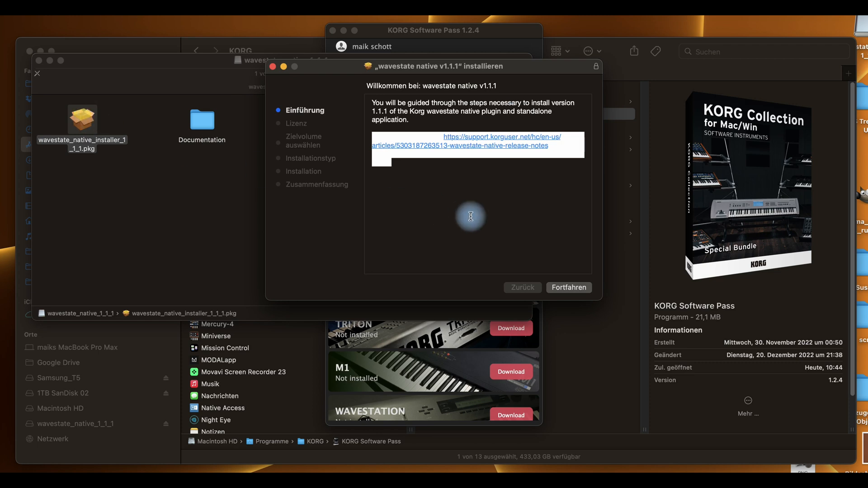
left_click(569, 288)
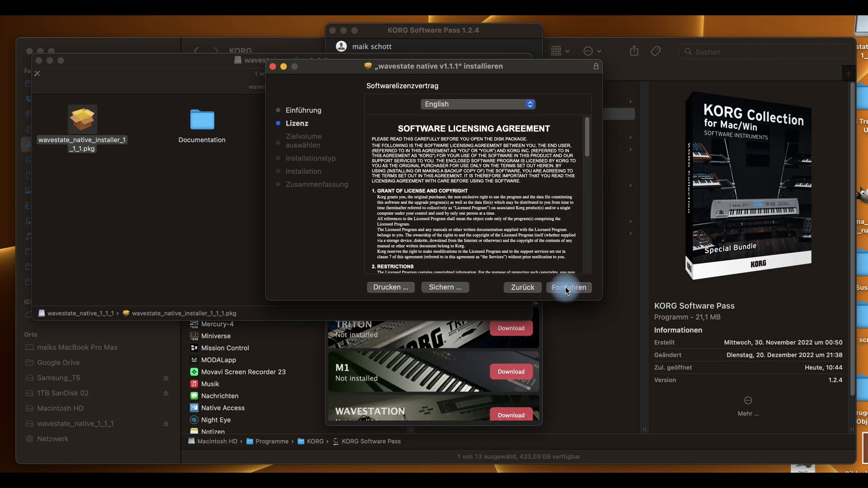
mouse_move(541, 214)
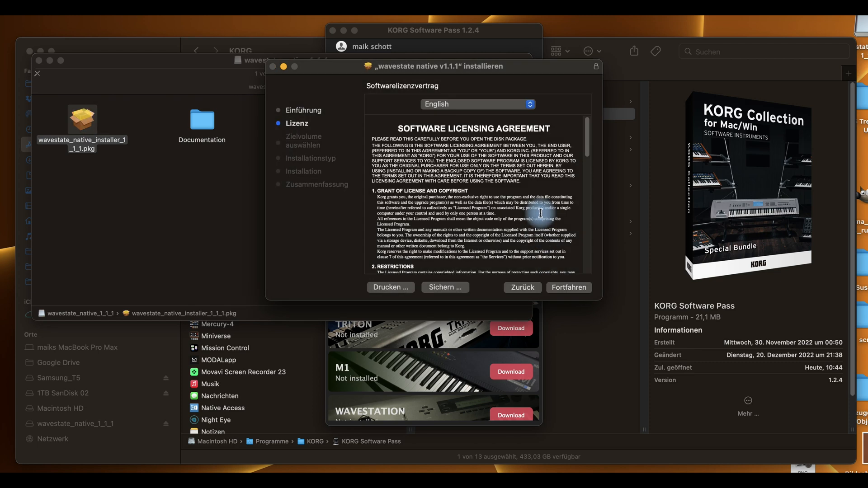
left_click(568, 288)
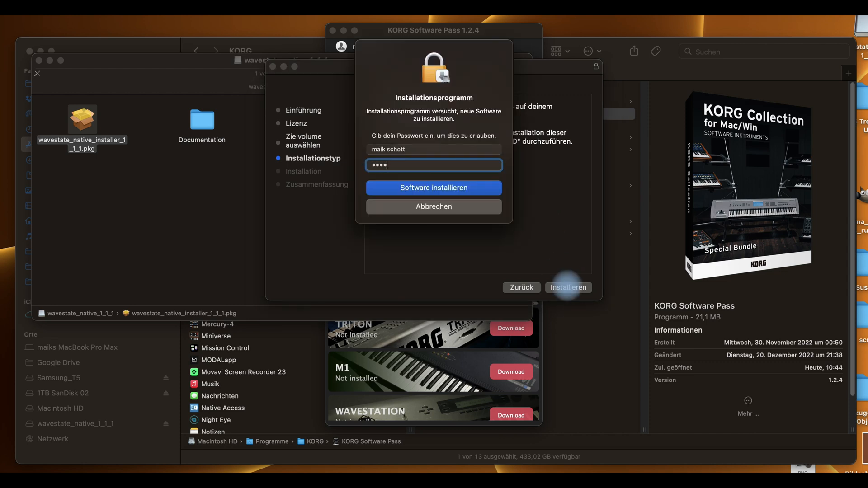
left_click(433, 188)
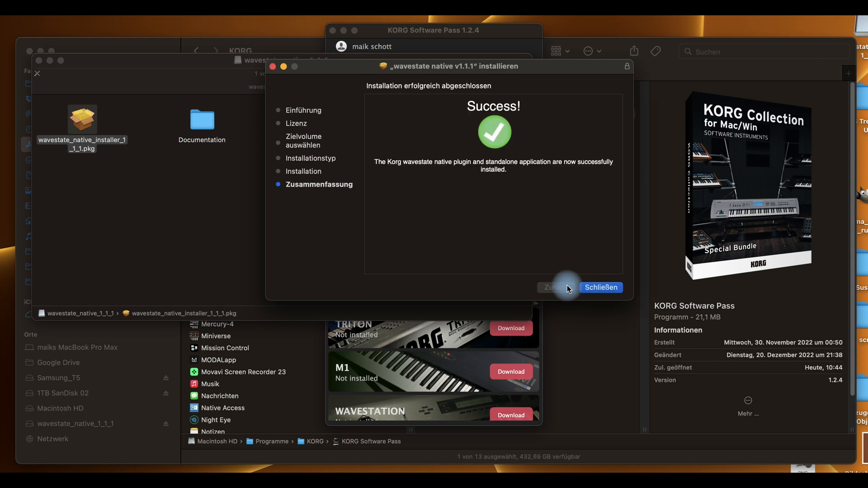
left_click(600, 287)
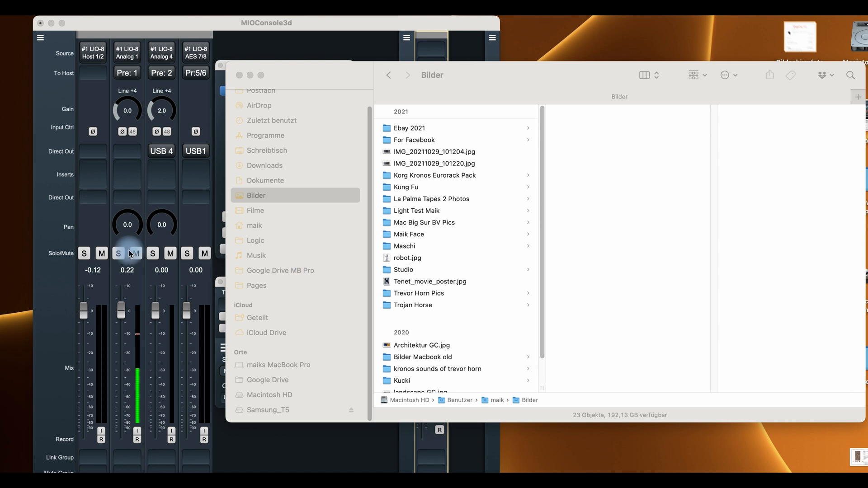
mouse_move(17, 234)
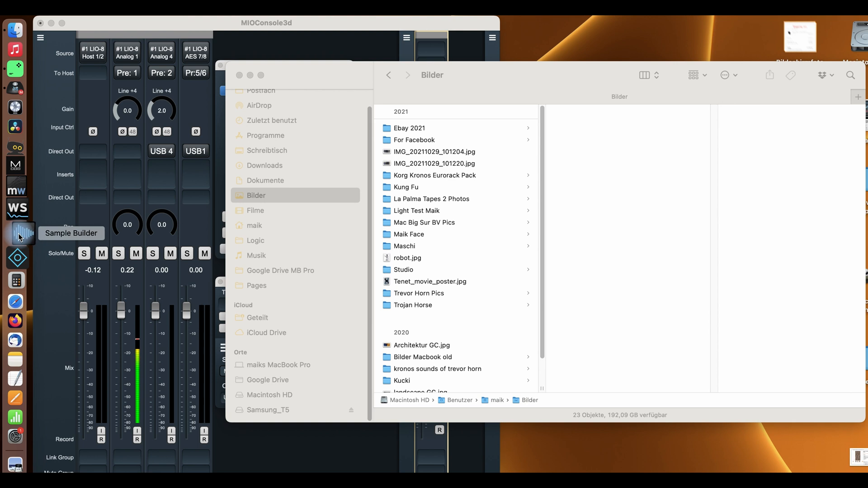
Launch Sample Builder from the Dock and reach the Select Bank to Open dialog
left_click(16, 233)
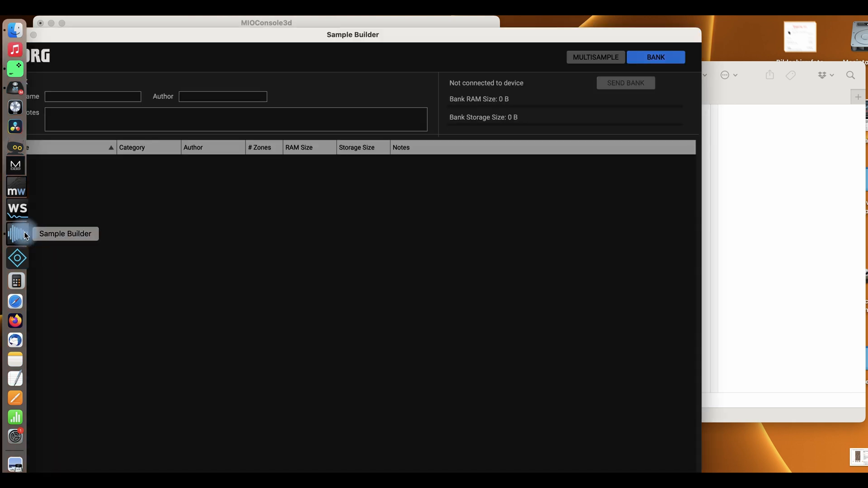
left_click(409, 107)
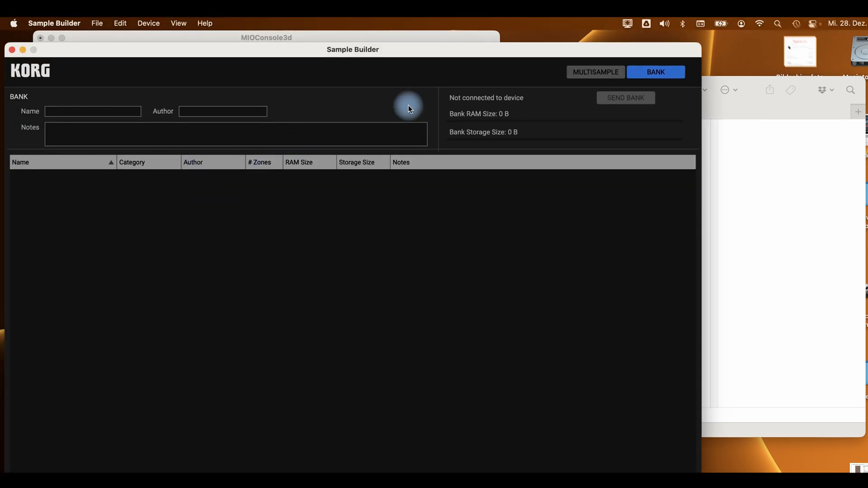
left_click(96, 23)
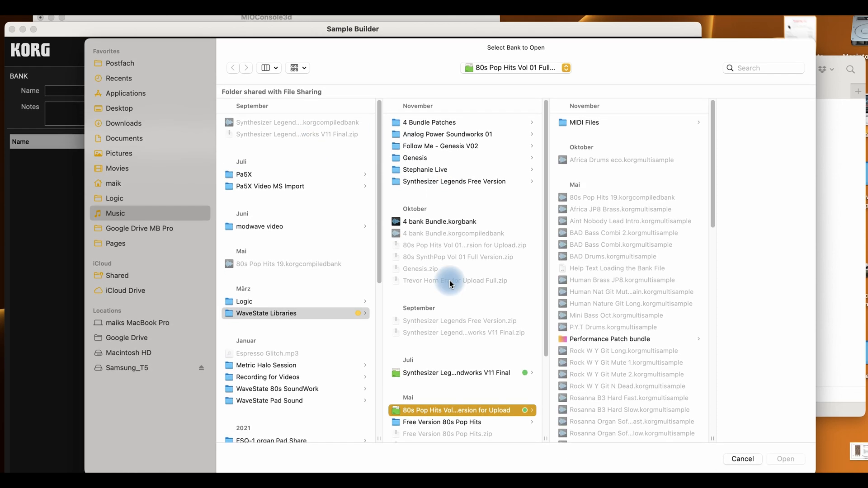
mouse_move(459, 424)
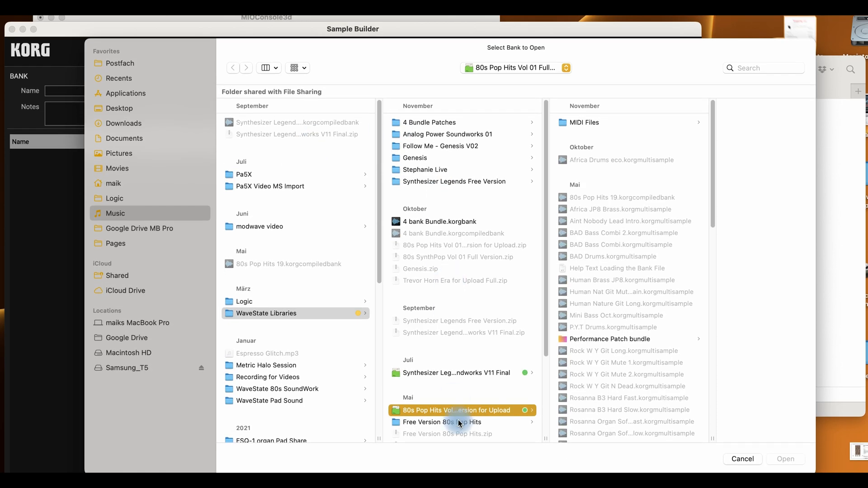
mouse_move(303, 393)
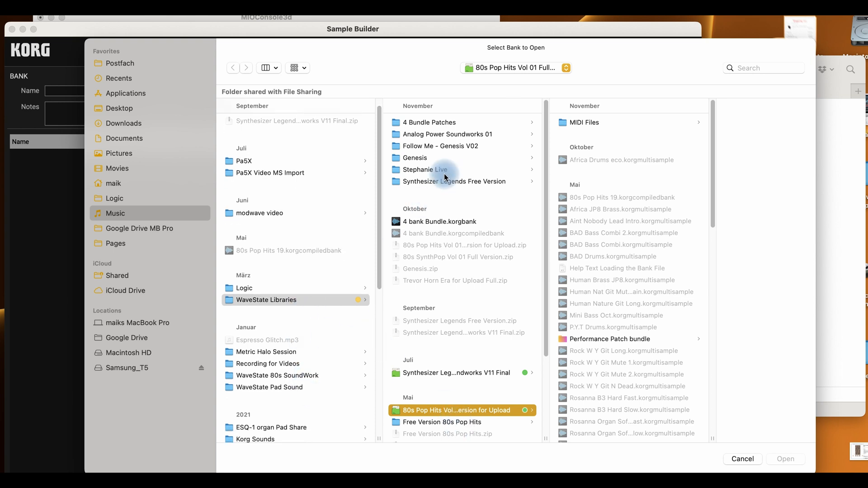
Open Synthesizer Legends 11.korgbank from the Synthesizer Legends Soundworks V11 Final folder
scroll("down", 3)
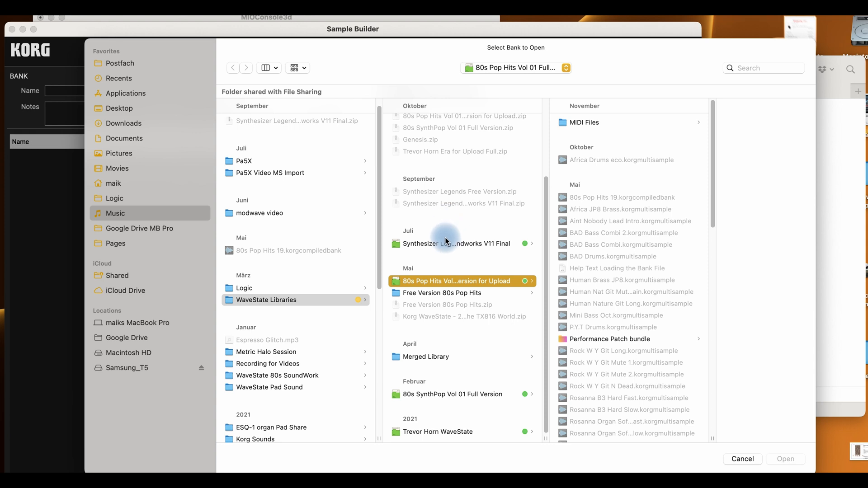
left_click(457, 244)
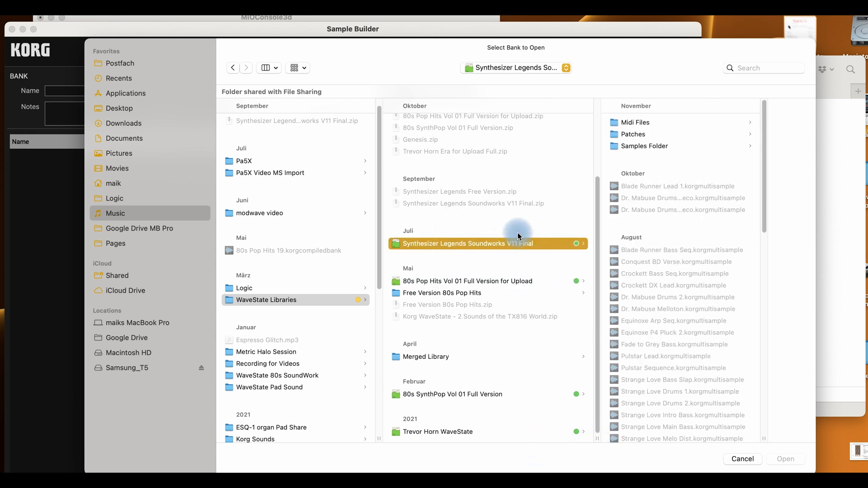
scroll("down", 3)
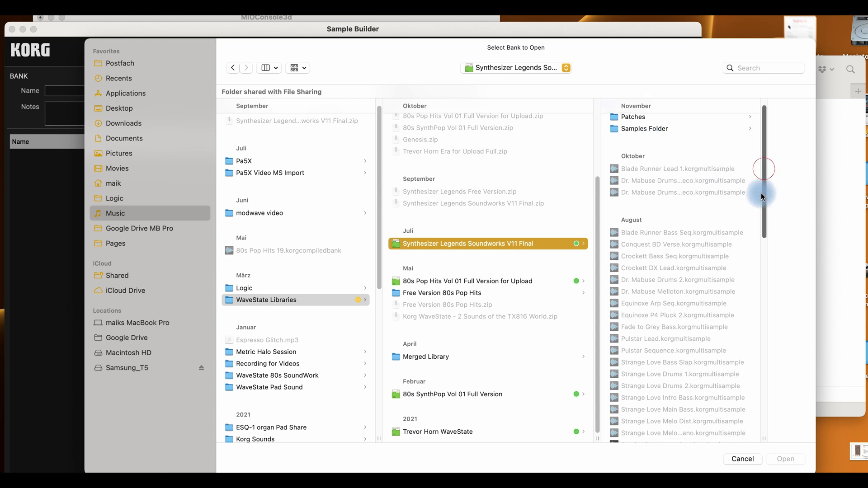
left_click(594, 195)
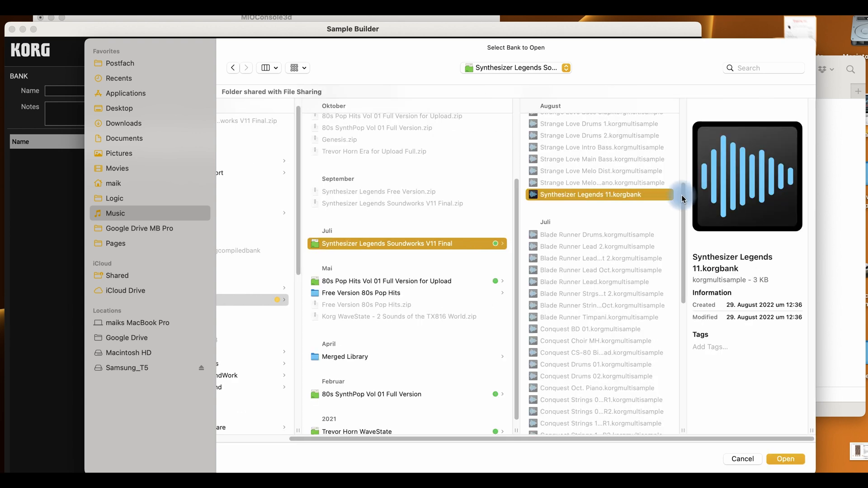
left_click(785, 459)
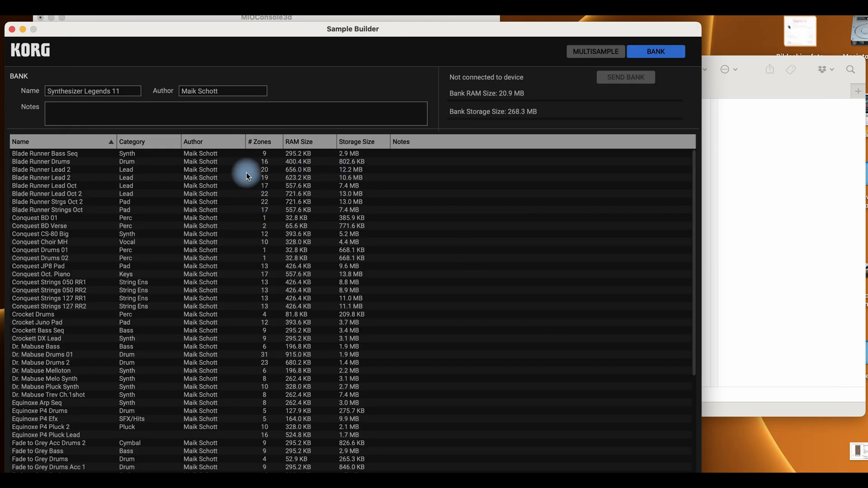
mouse_move(346, 174)
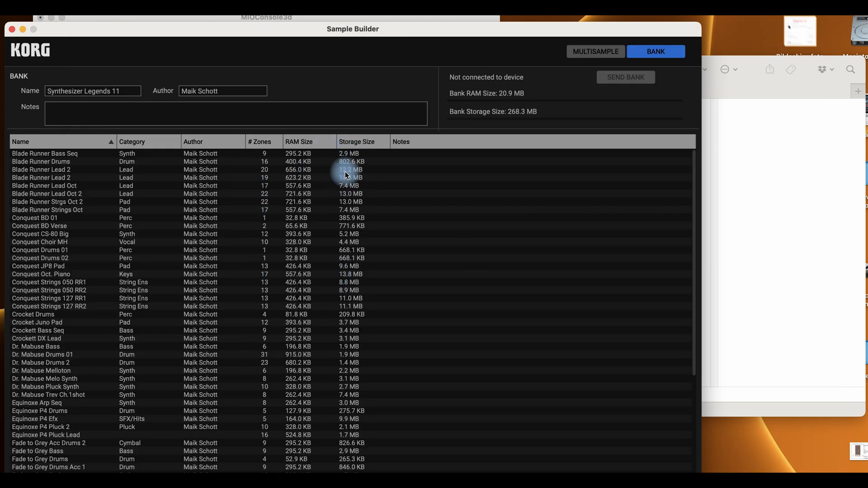
Save the bank for the plug-in into Desktop > Sample Banks Tryout
left_click(95, 22)
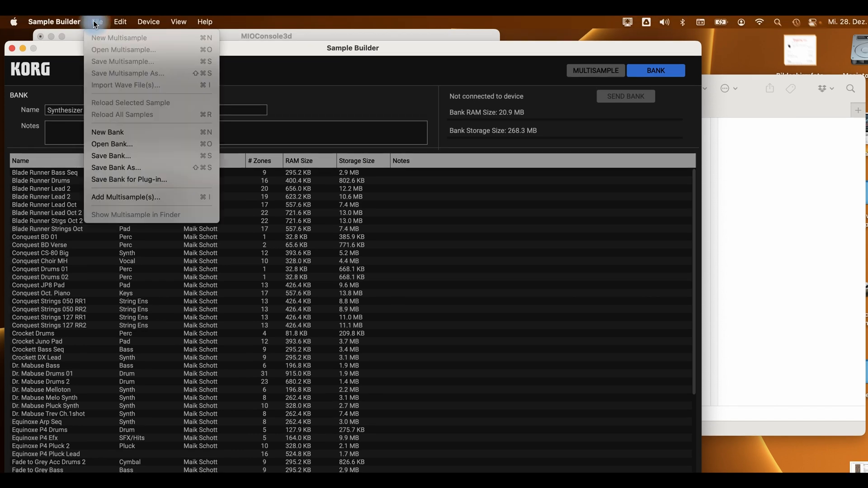
mouse_move(129, 179)
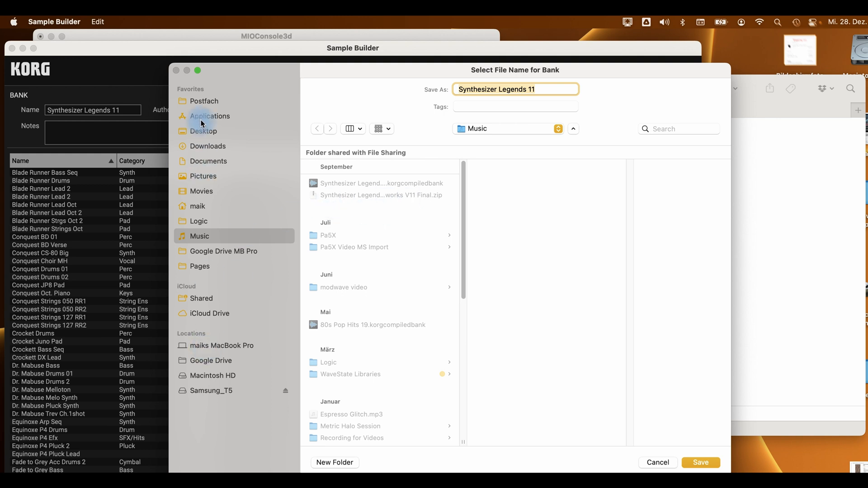
mouse_move(205, 141)
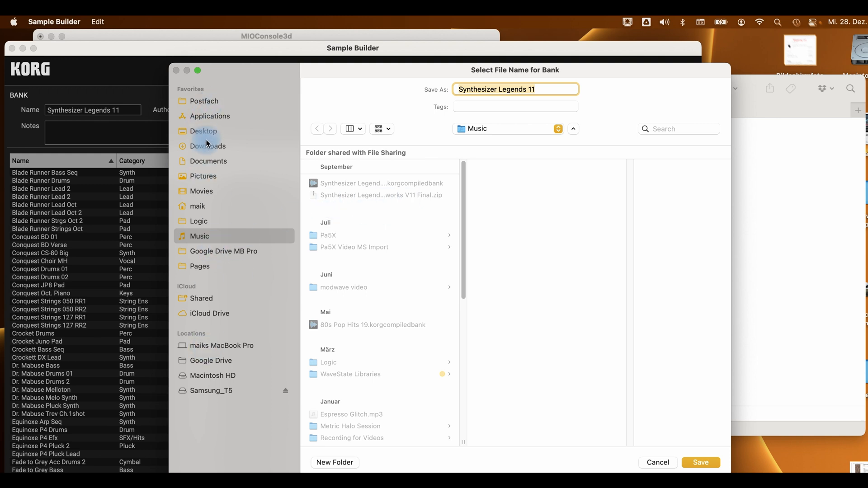
left_click(204, 131)
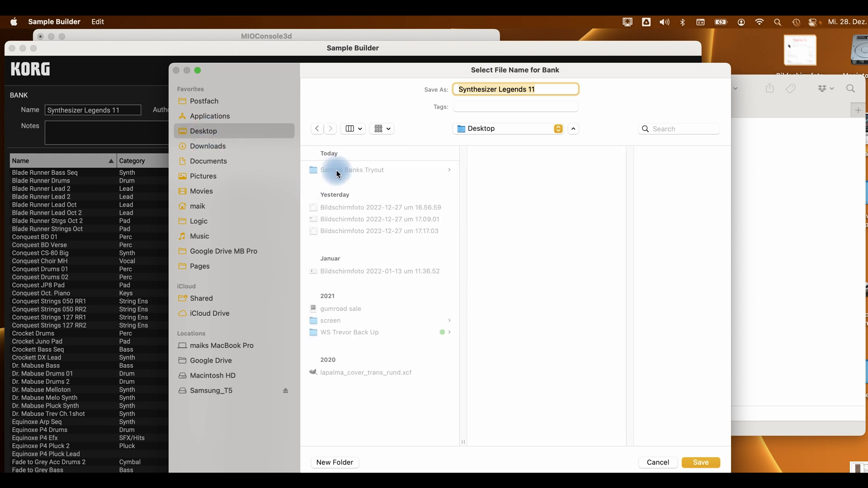
left_click(352, 170)
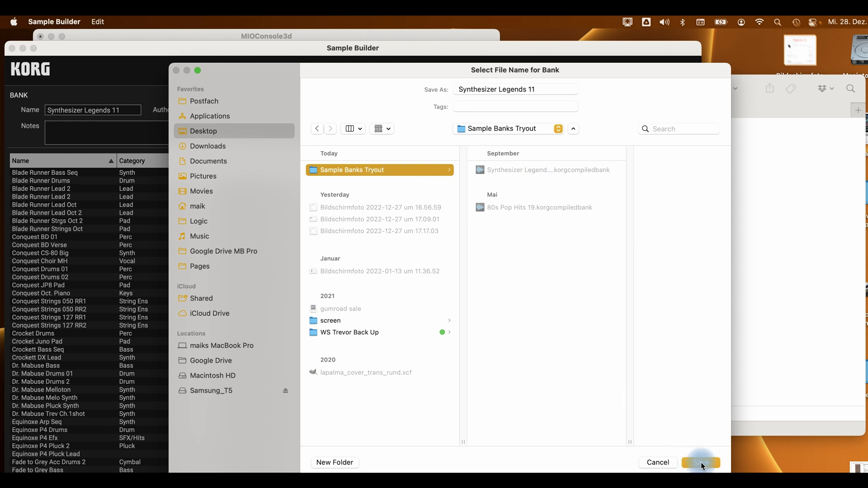
left_click(700, 463)
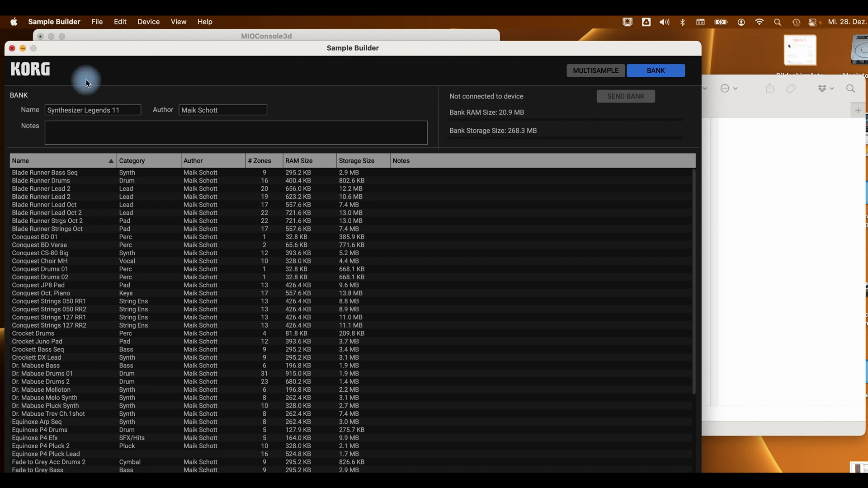
mouse_move(358, 54)
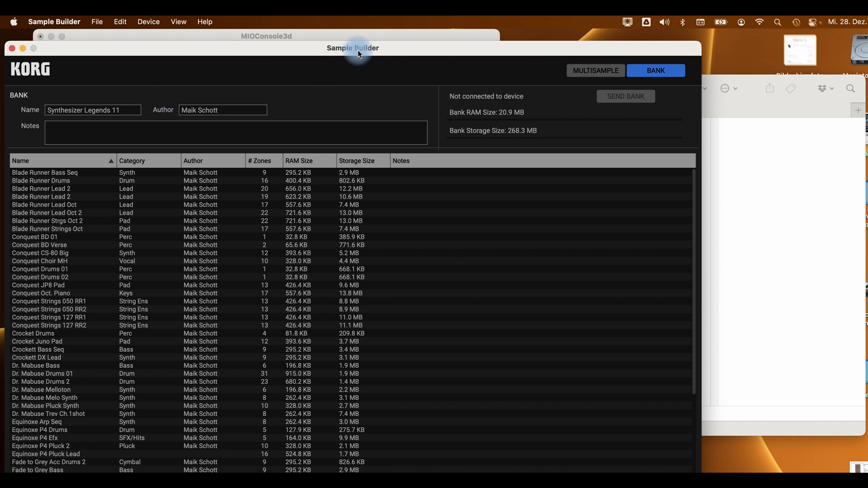
mouse_move(483, 45)
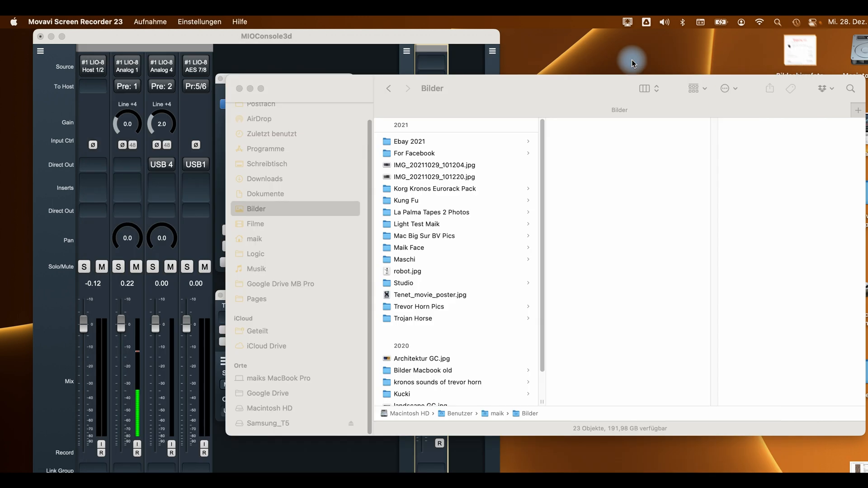
mouse_move(22, 268)
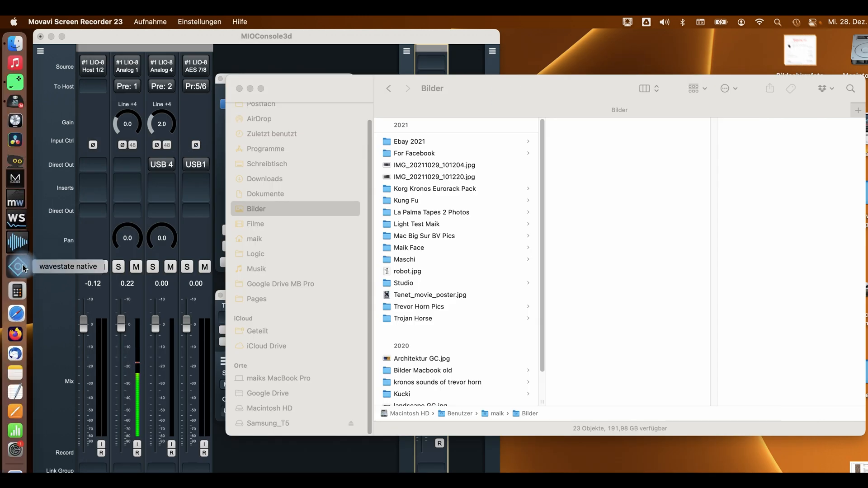
Launch the wavestate native standalone app from the Dock
left_click(15, 266)
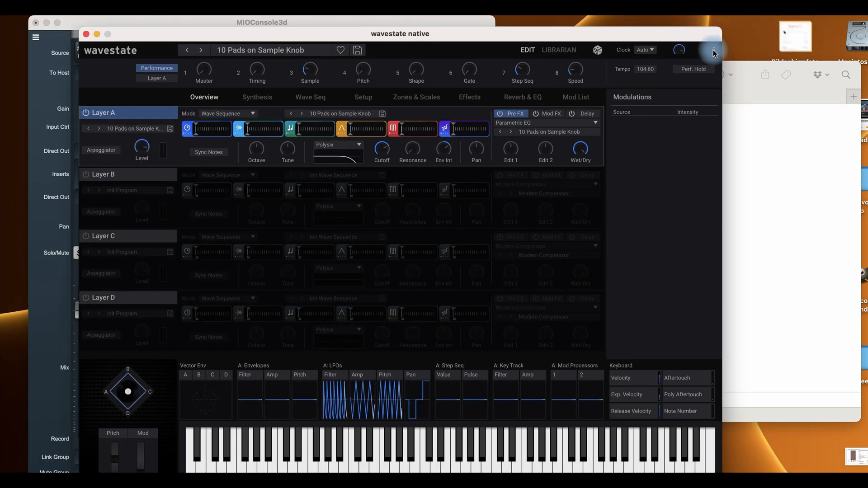
Choose Desktop's Sample Banks Tryout as the User Sample Bank folder and finish the setting
left_click(714, 49)
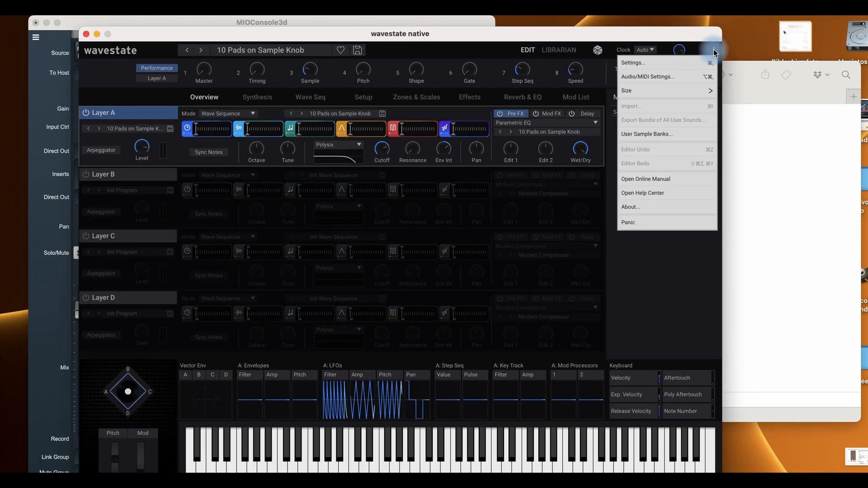
mouse_move(639, 136)
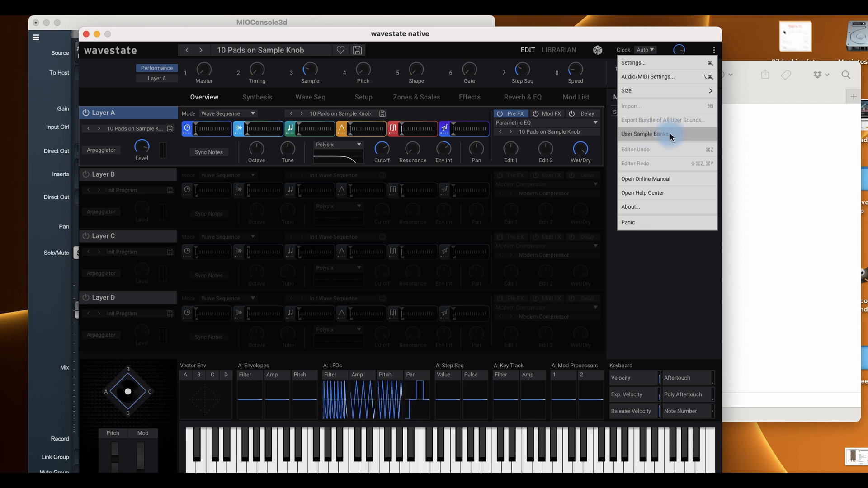
left_click(644, 134)
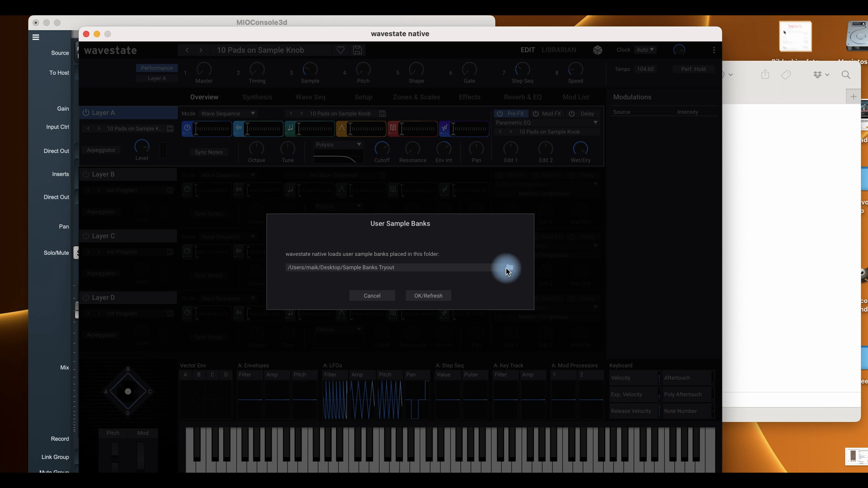
left_click(506, 268)
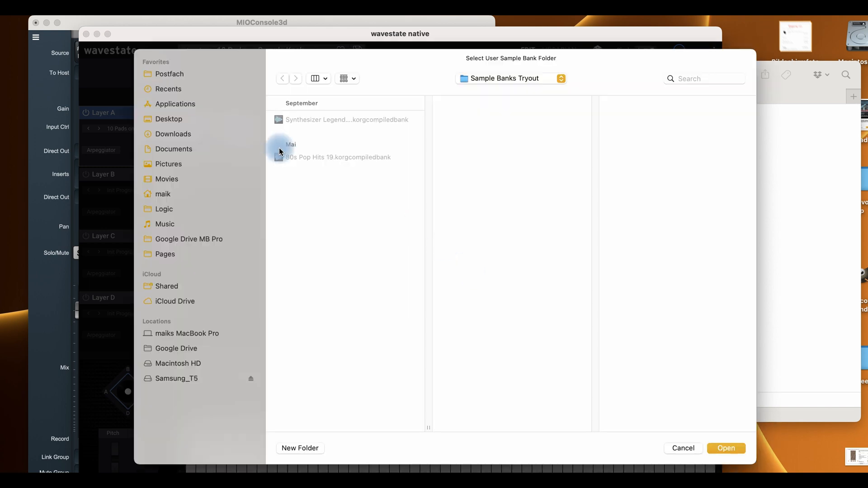
mouse_move(384, 123)
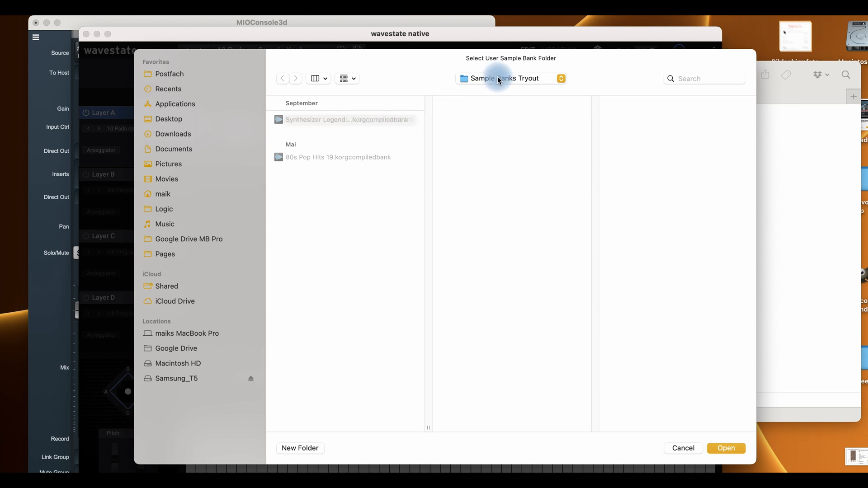
left_click(509, 78)
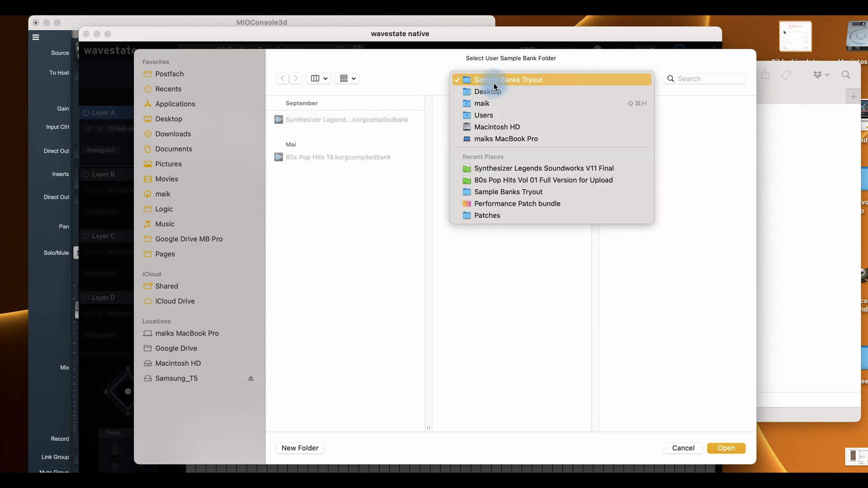
mouse_move(519, 84)
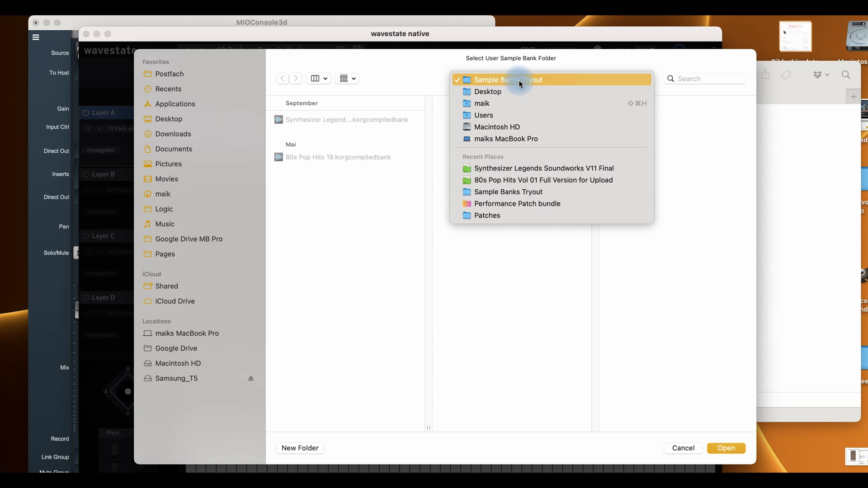
left_click(508, 79)
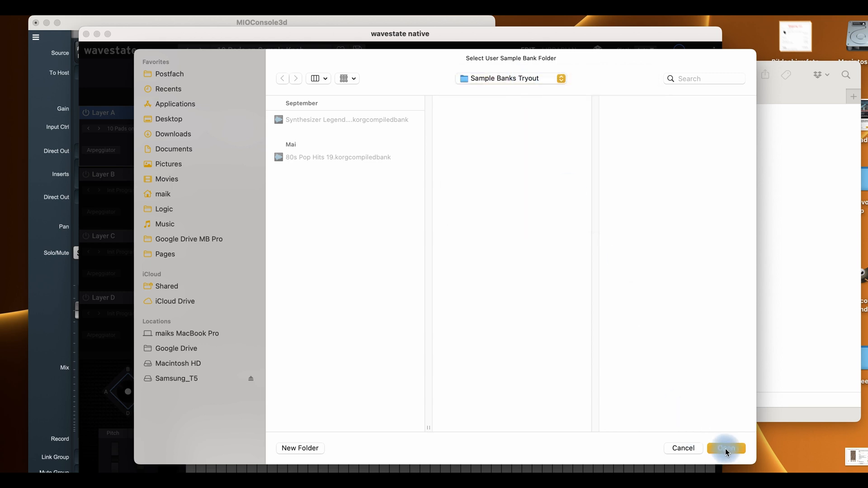
left_click(726, 448)
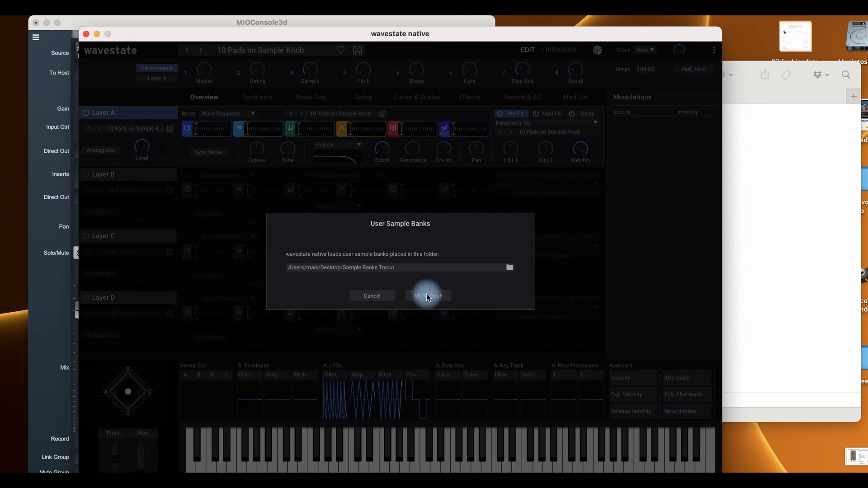
left_click(427, 295)
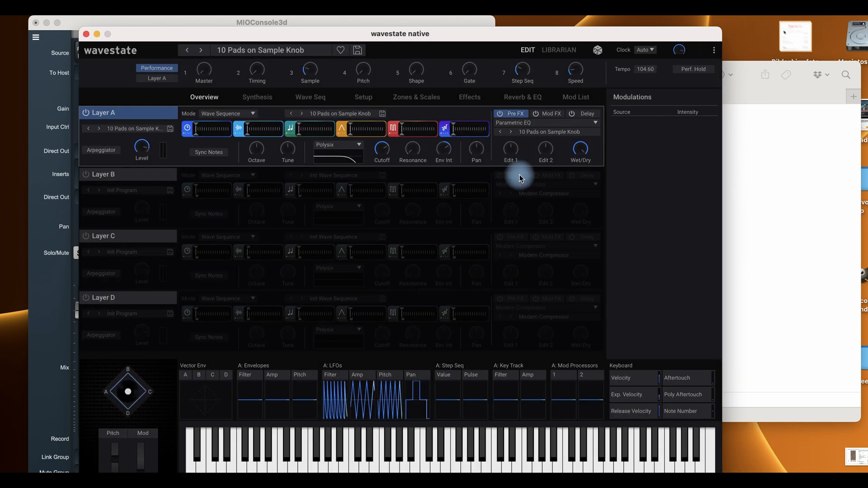
Switch to the Librarian view and reopen the plugin's options menu
left_click(559, 51)
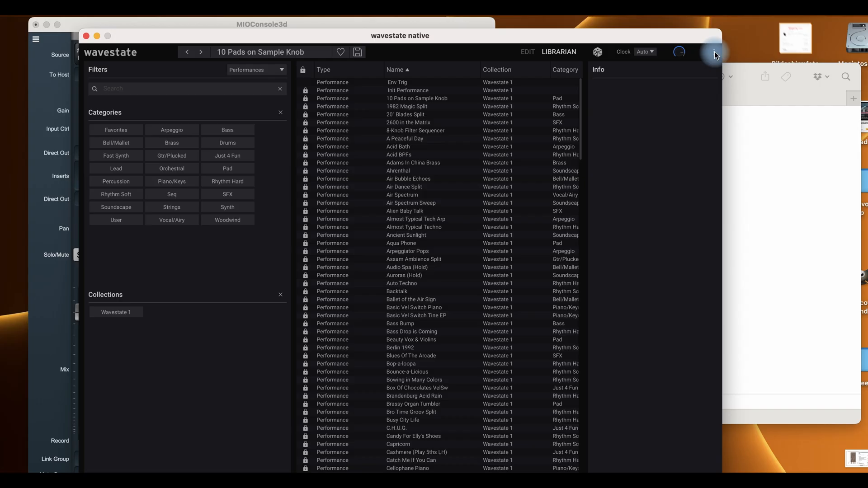
left_click(713, 51)
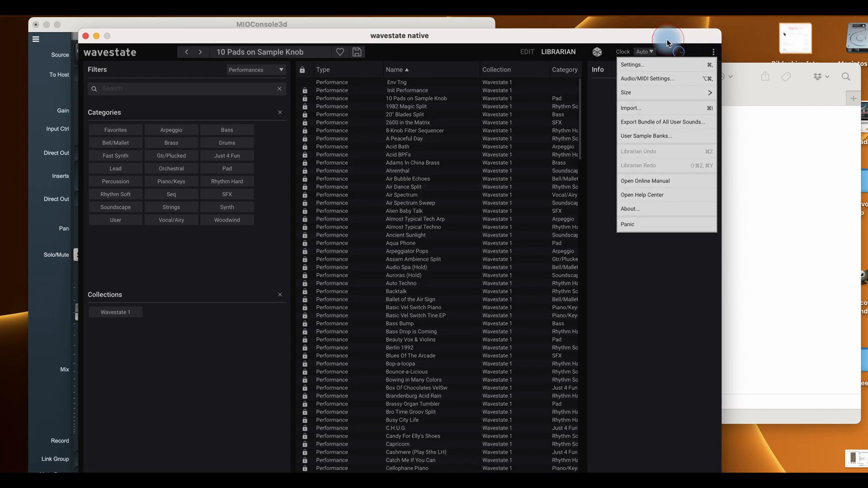
mouse_move(519, 41)
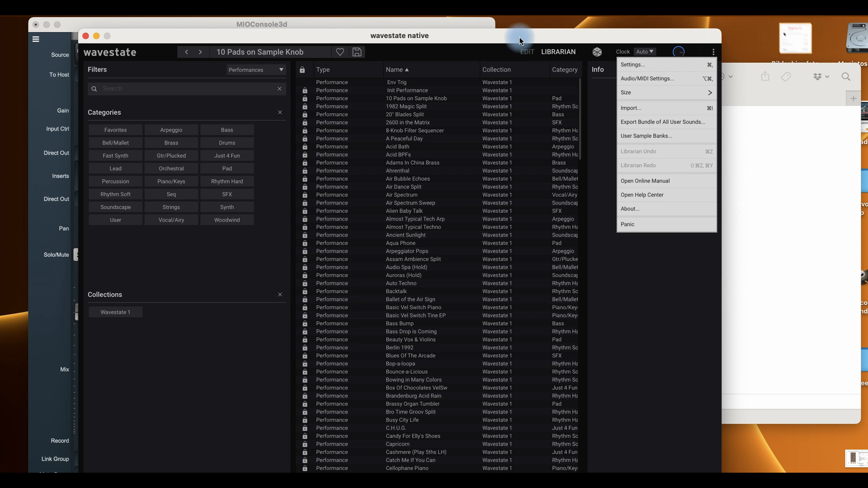
mouse_move(634, 73)
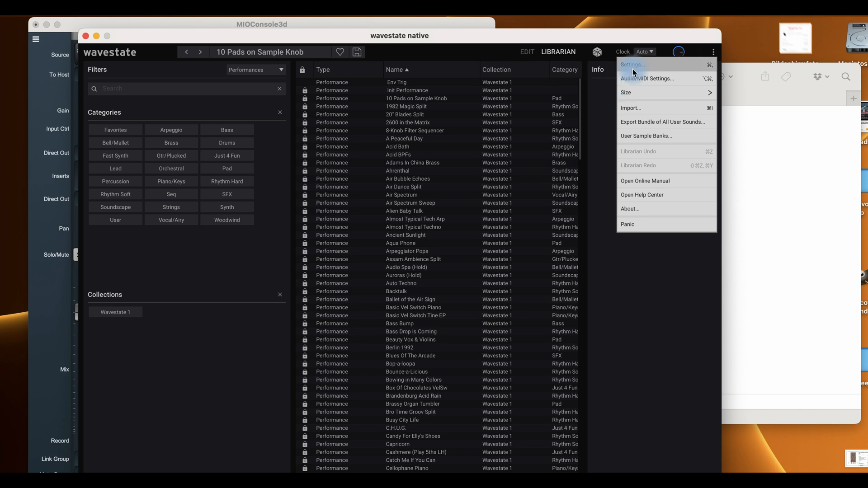
mouse_move(635, 108)
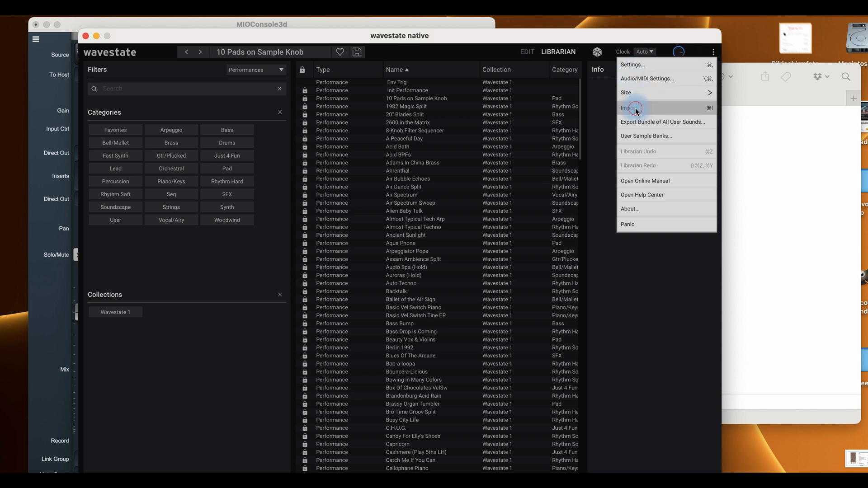
Import Synthesizer Legends Final V2.wsbundle from the V11 Final > Patches folder
left_click(631, 107)
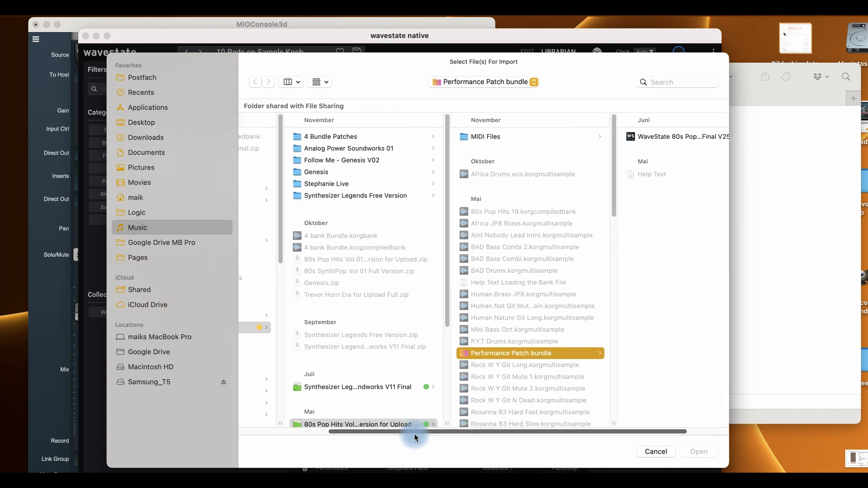
scroll("left", 3)
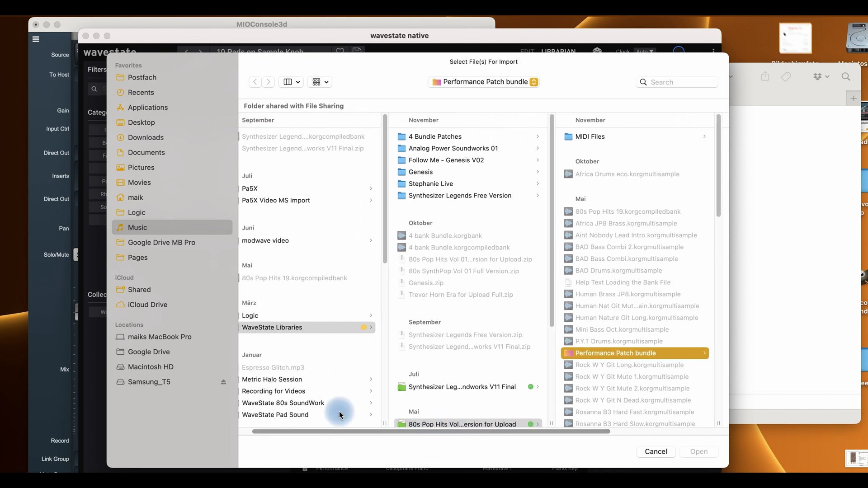
mouse_move(467, 417)
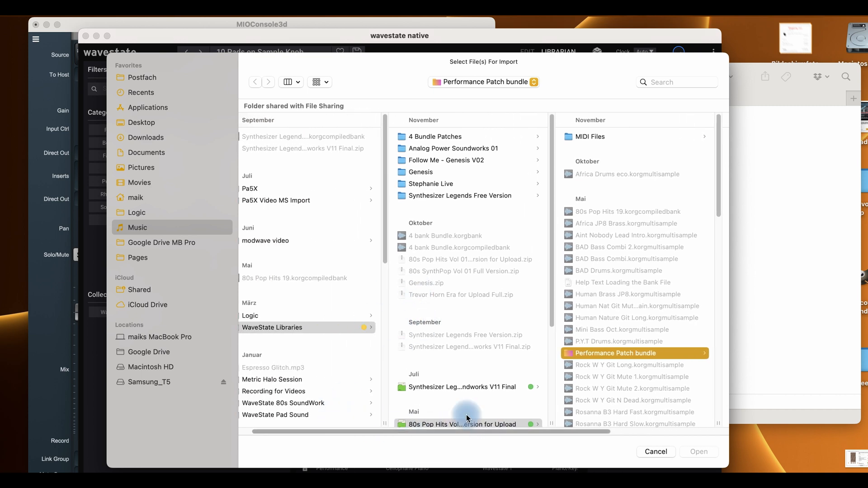
mouse_move(548, 269)
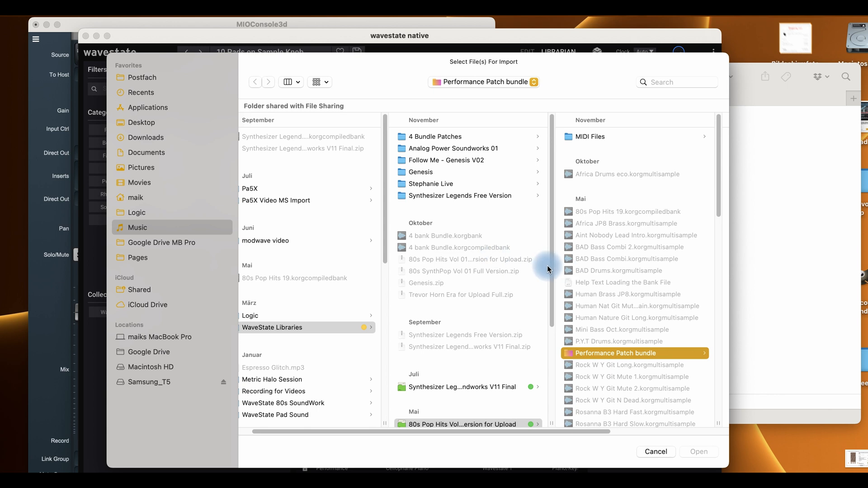
scroll("down", 3)
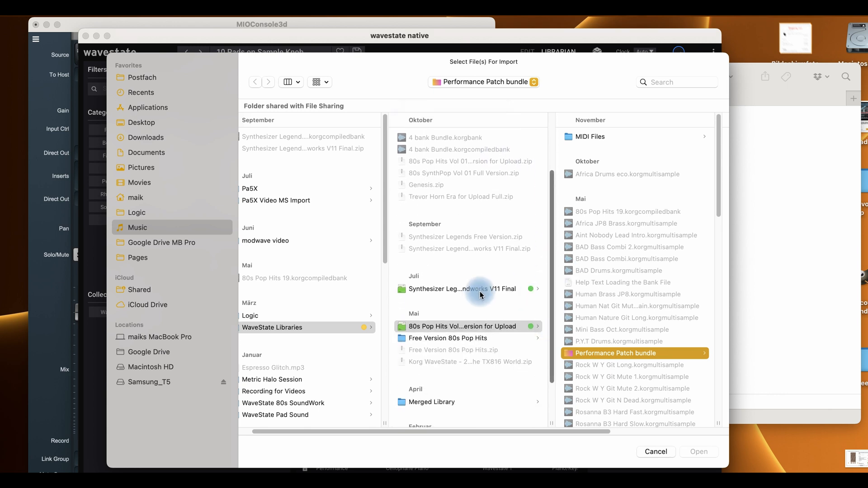
mouse_move(552, 425)
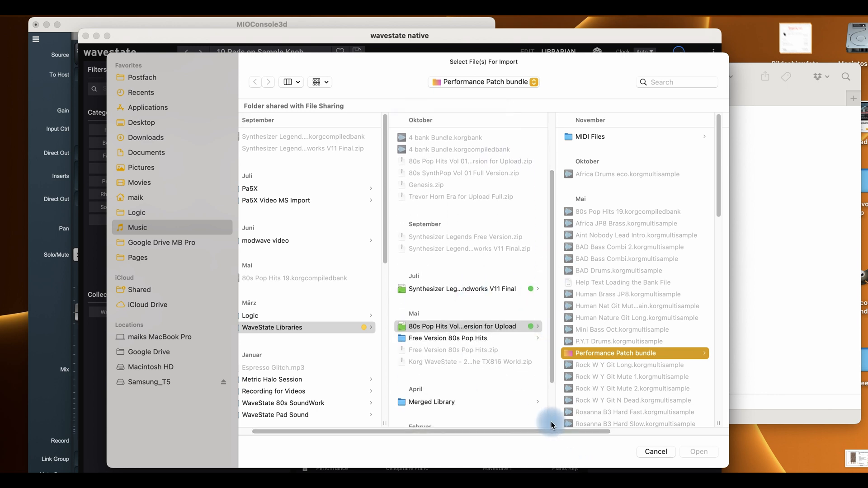
left_click(482, 289)
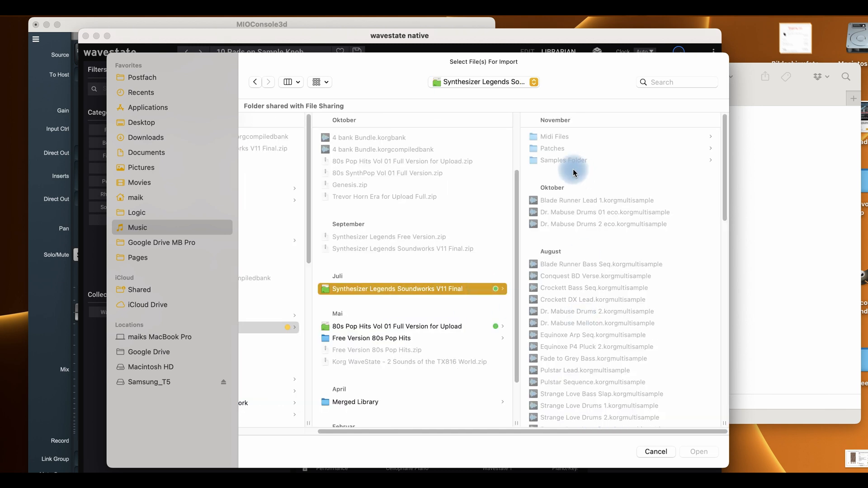
left_click(552, 148)
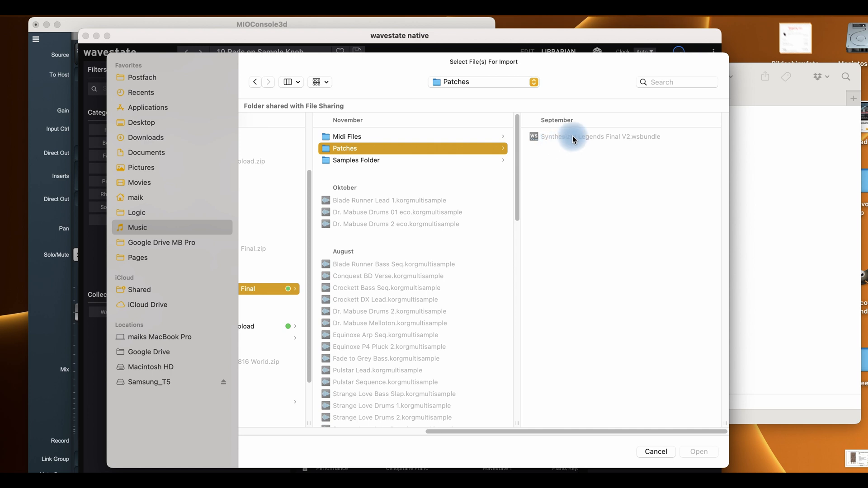
left_click(600, 137)
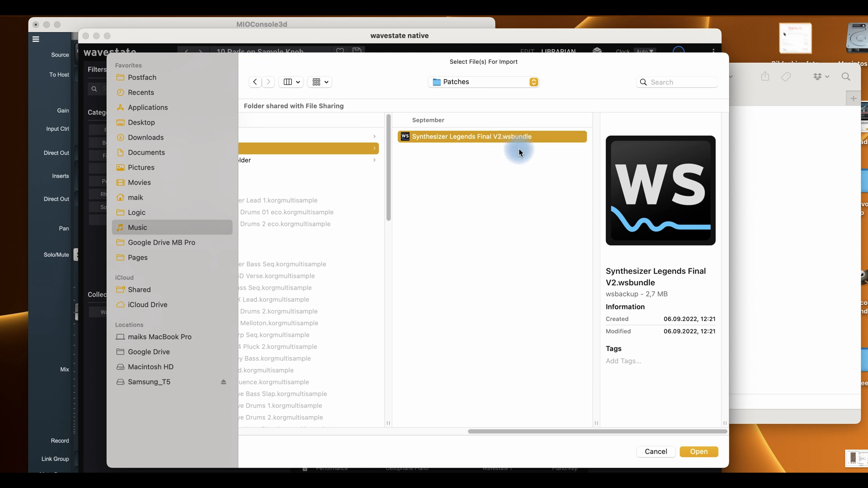
mouse_move(617, 400)
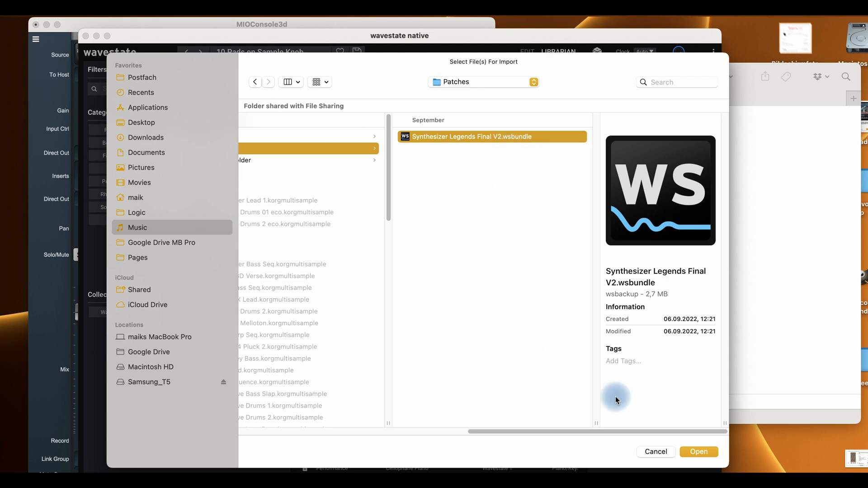
left_click(699, 452)
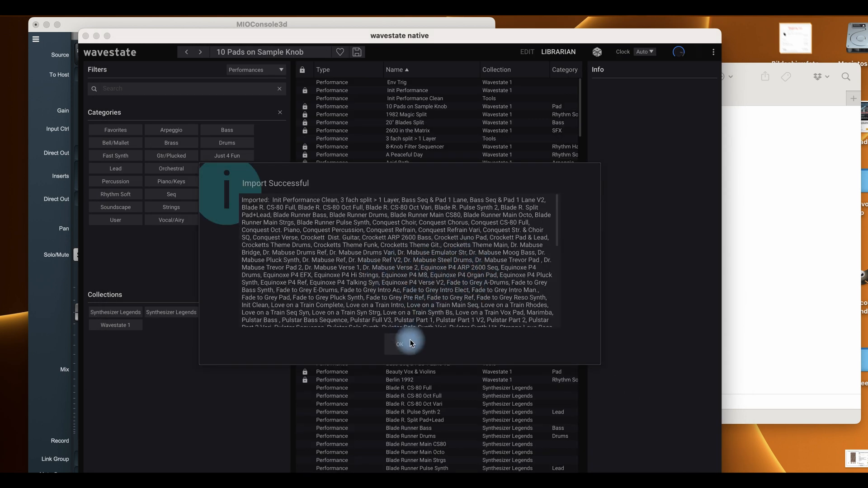
Dismiss the import report and start another import from the options menu
left_click(400, 344)
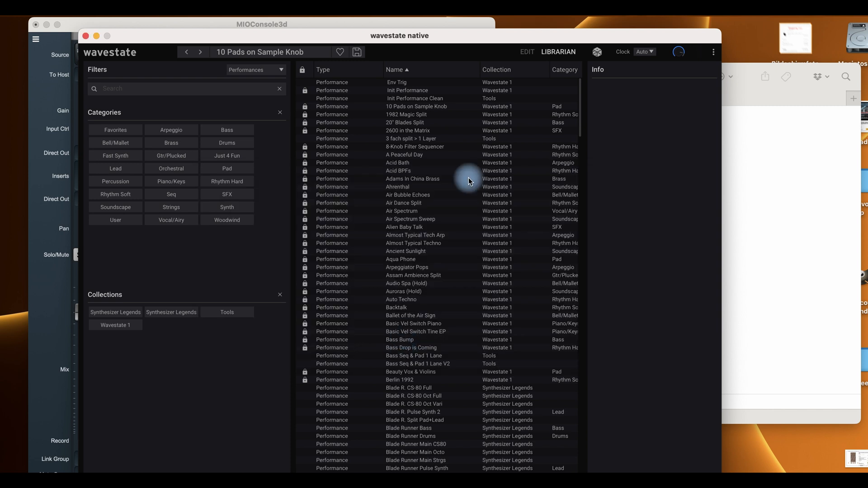
left_click(713, 52)
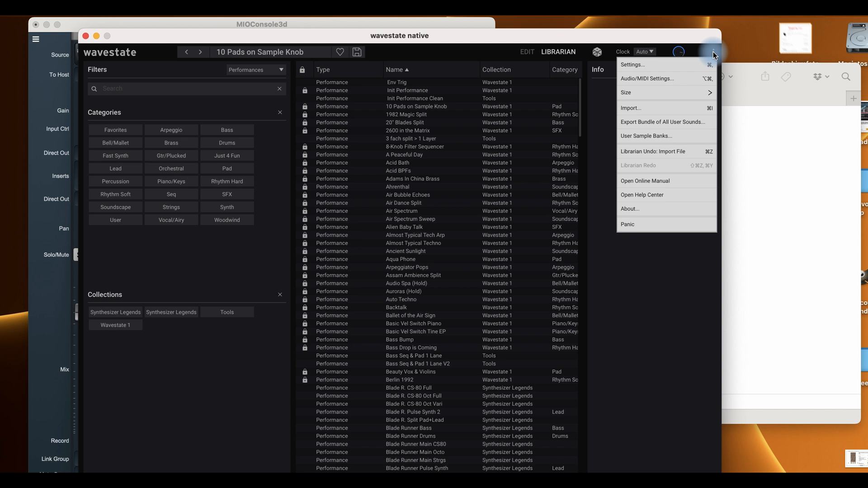
mouse_move(637, 108)
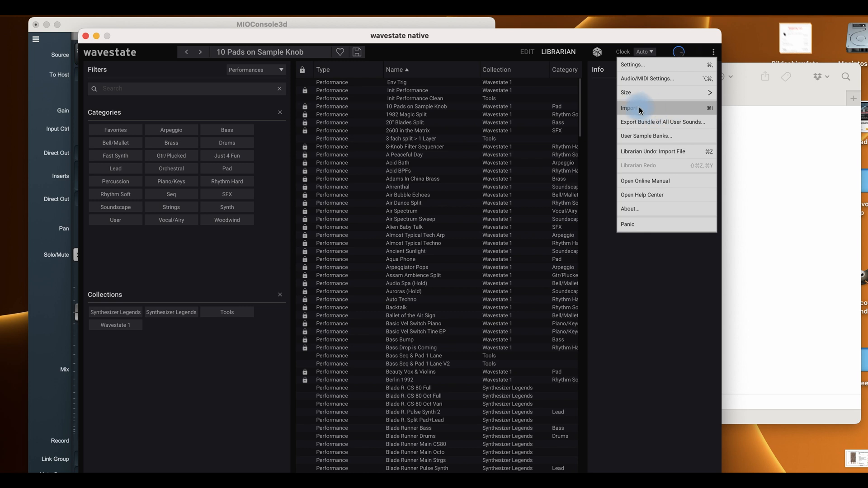
left_click(630, 108)
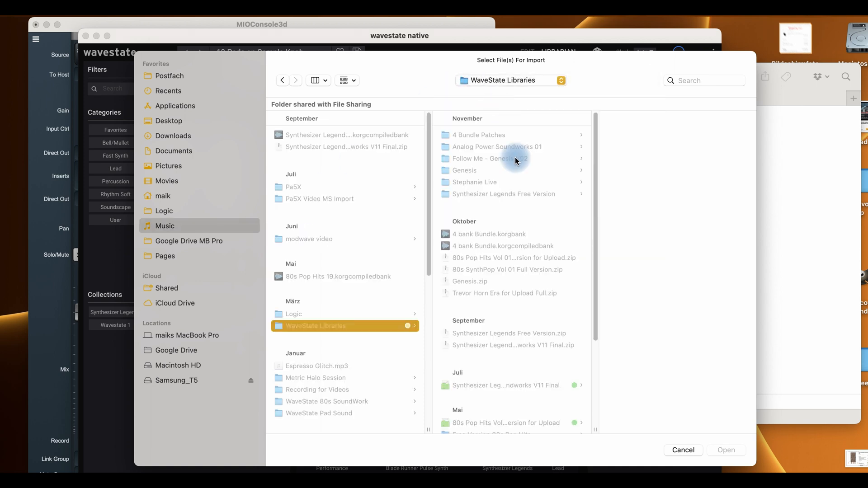
Import the 80s Pop Hits Final V25 .wsbundle from the Performance Patch bundle folder
scroll("down", 3)
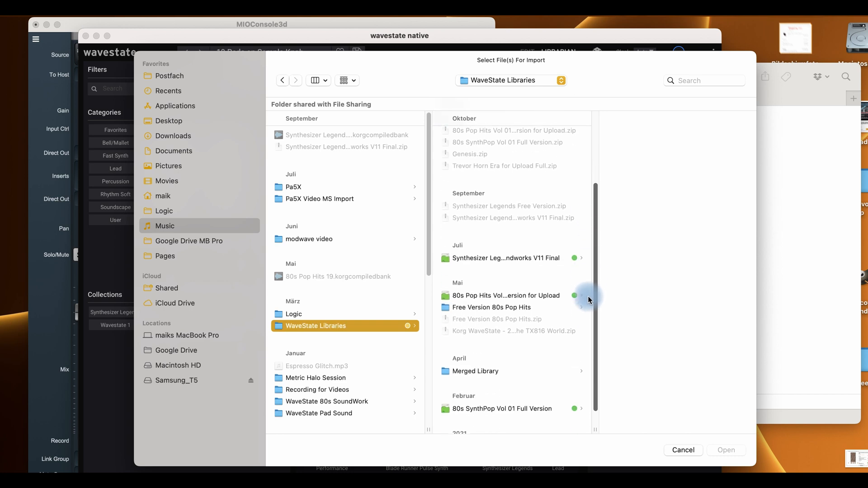
left_click(504, 272)
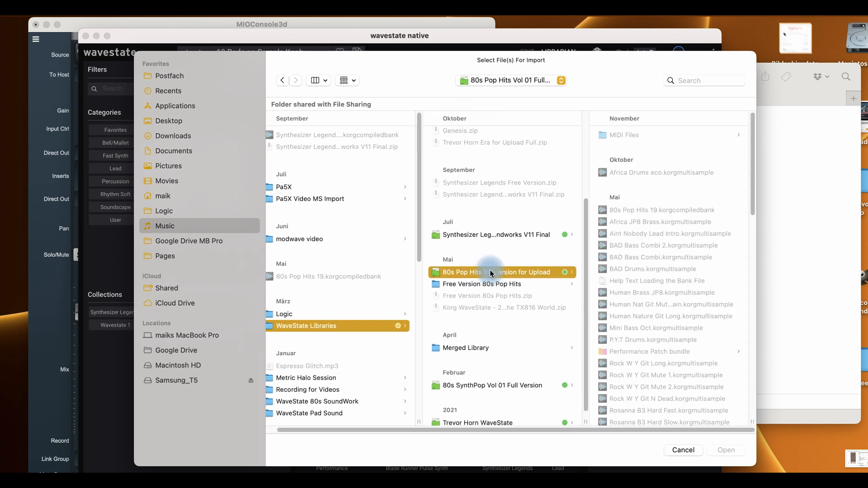
mouse_move(662, 276)
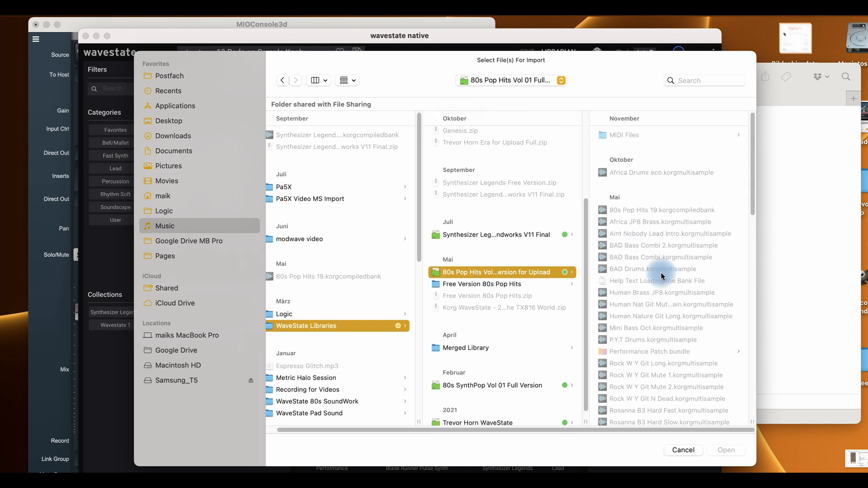
scroll("down", 3)
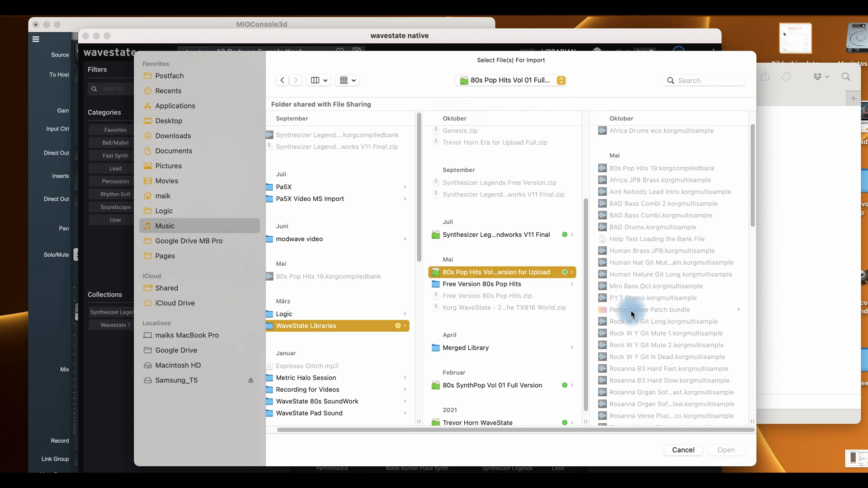
left_click(648, 309)
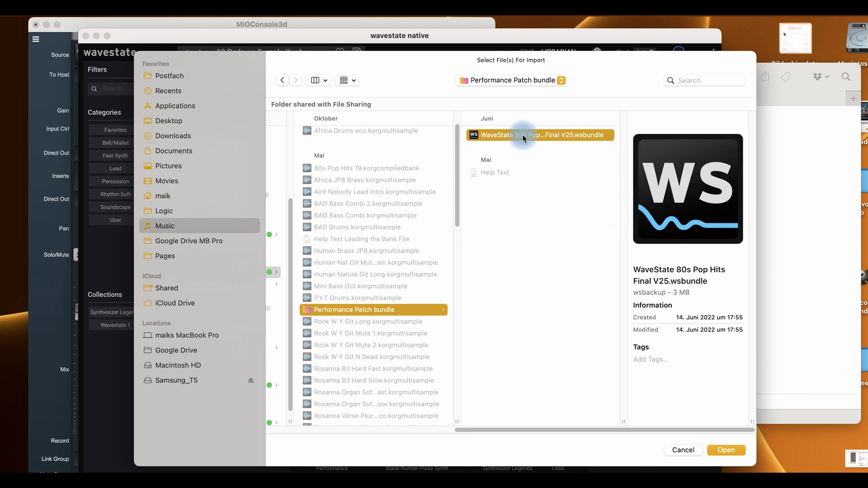
left_click(726, 451)
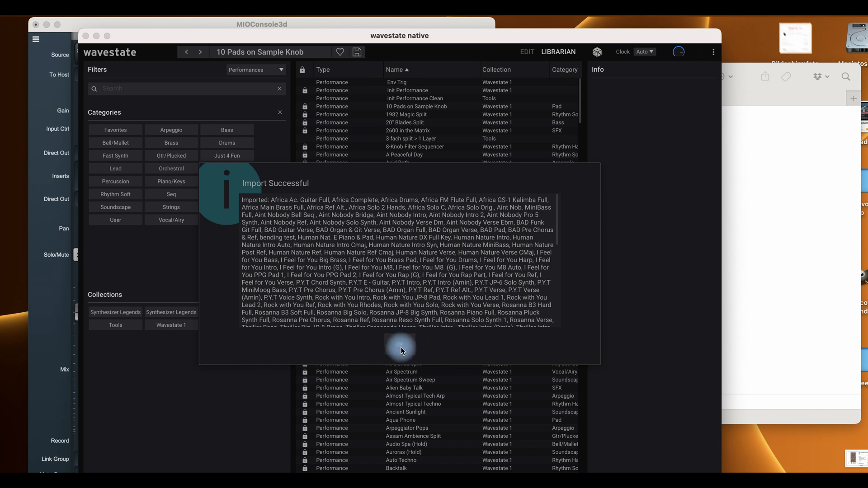
Dismiss the Import Successful report so the Librarian shows the 80s Pop Hits performances
left_click(399, 345)
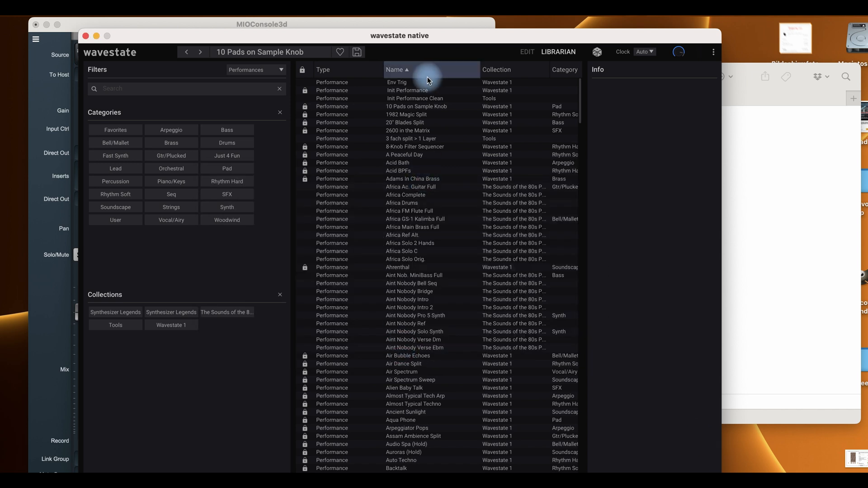
mouse_move(404, 147)
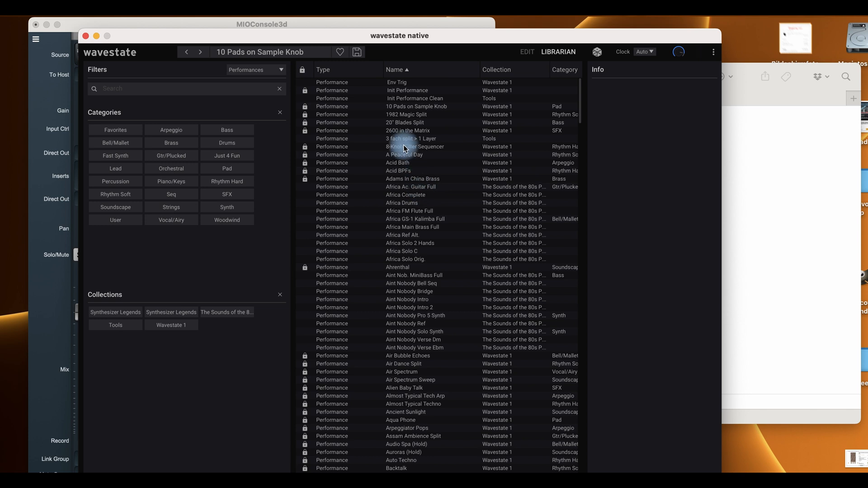
mouse_move(428, 208)
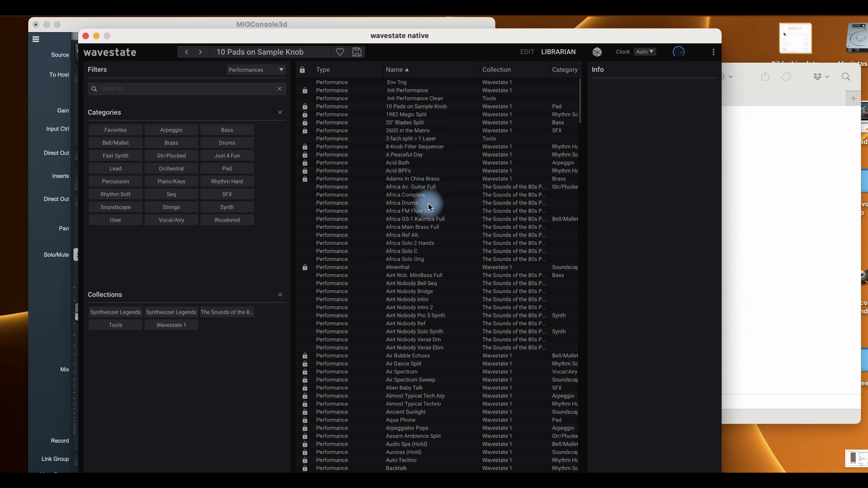
mouse_move(464, 154)
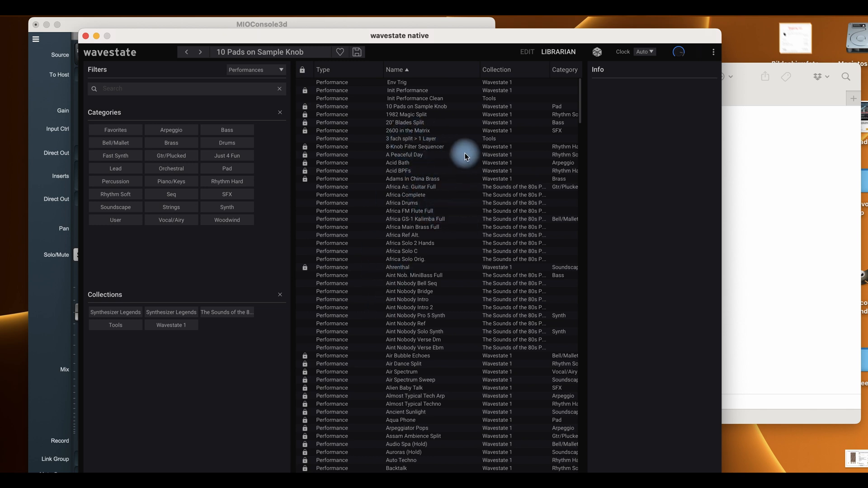
mouse_move(447, 90)
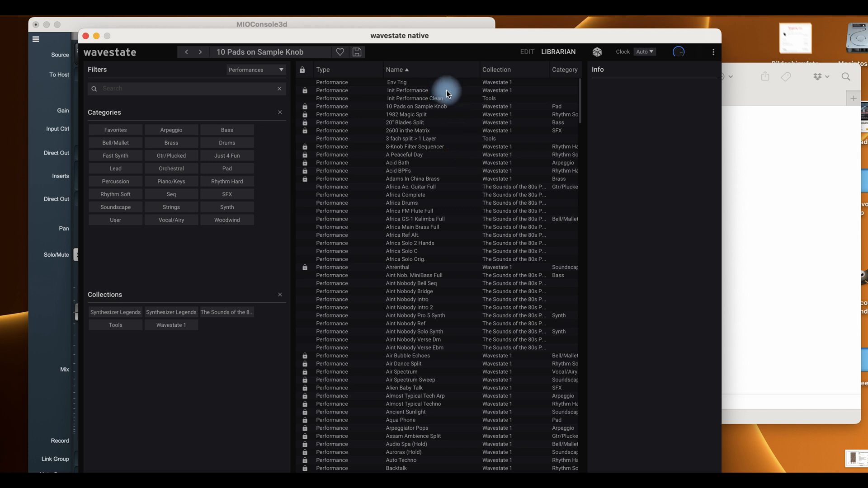
mouse_move(534, 56)
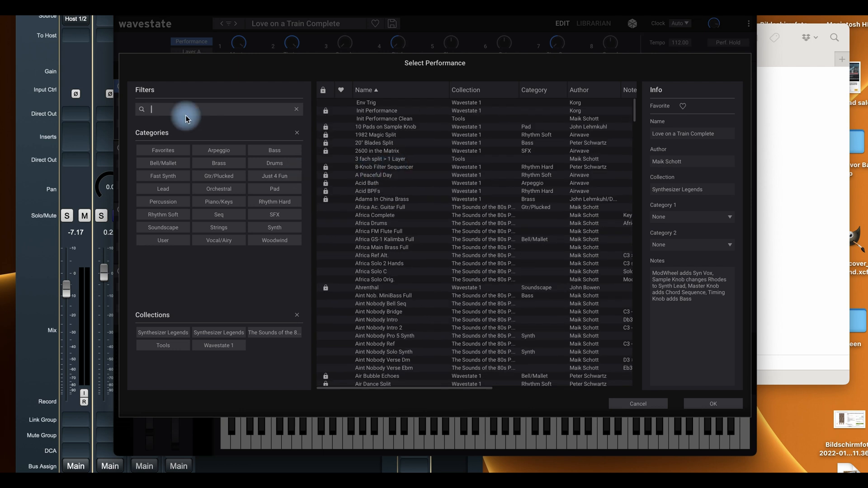
Filter the performance list by author 'maik' and confirm, returning to Love on a Train Complete
type("ma")
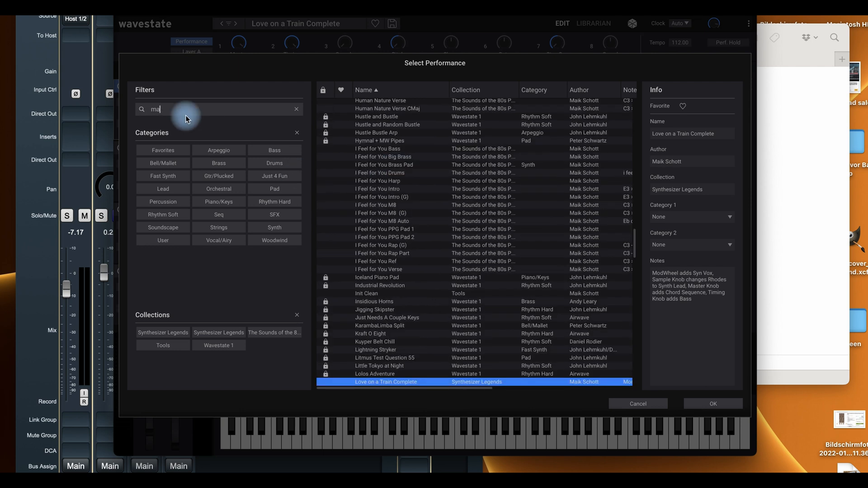
type("ik")
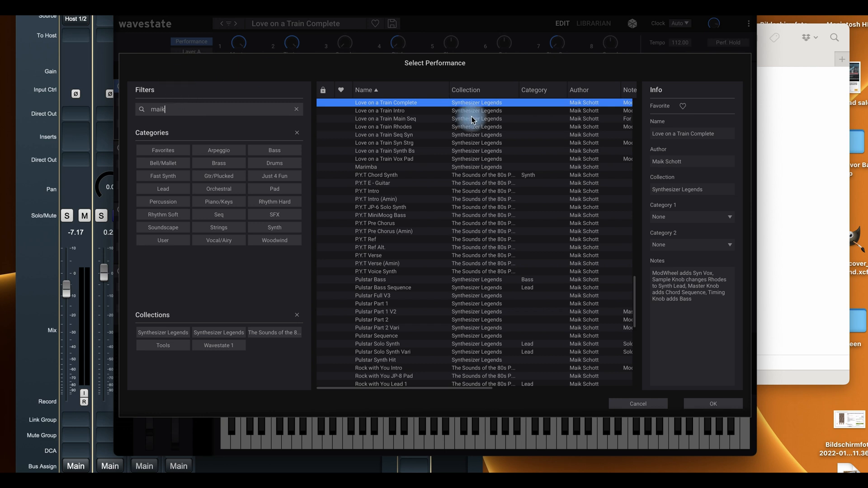
mouse_move(407, 104)
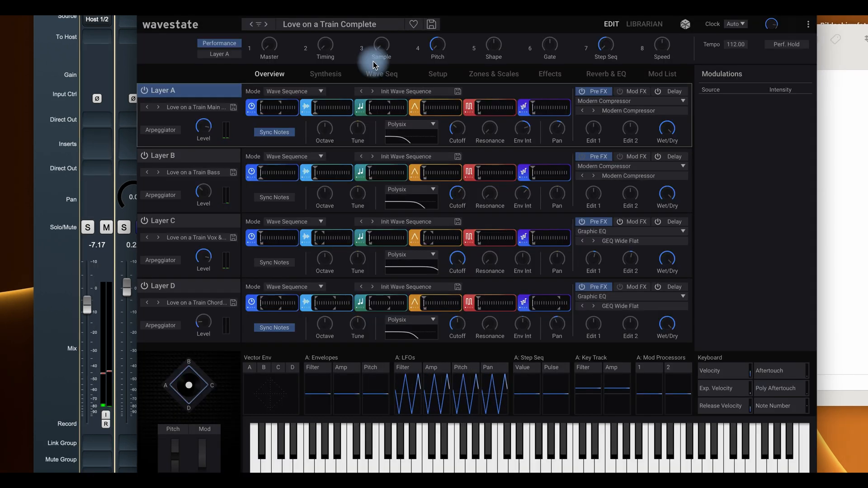
left_click(456, 449)
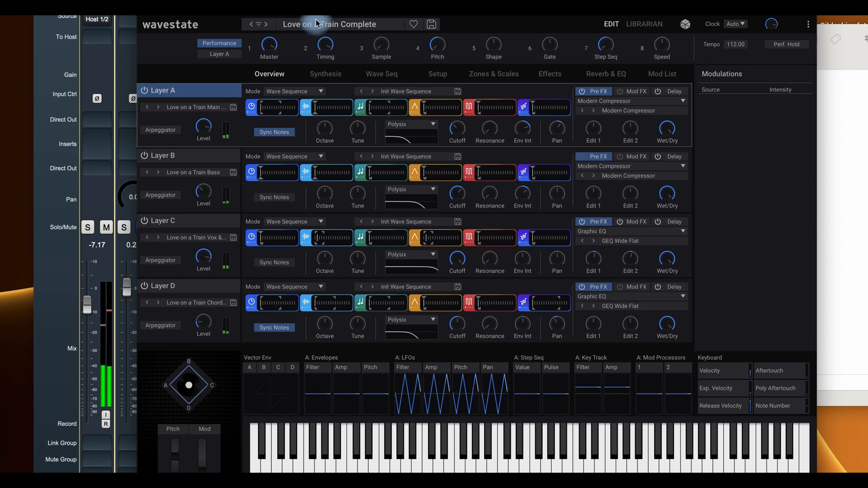
Load the Aint Nobody Intro performance from the Select Performance list
left_click(337, 23)
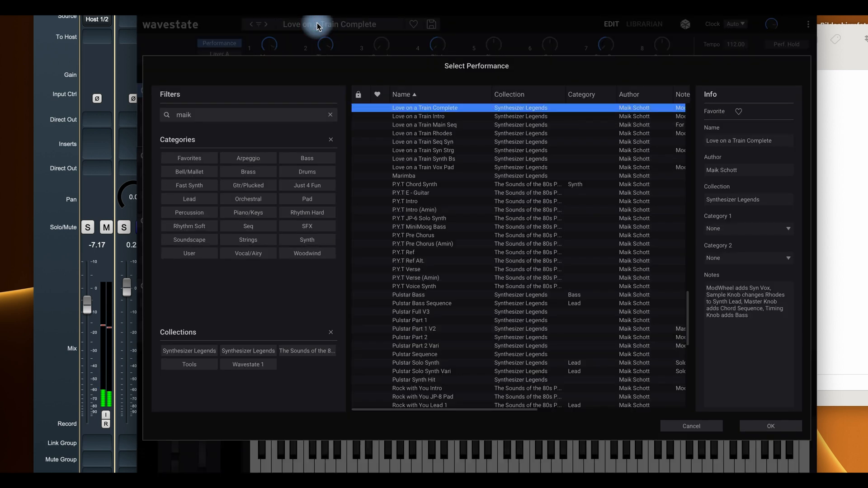
mouse_move(421, 167)
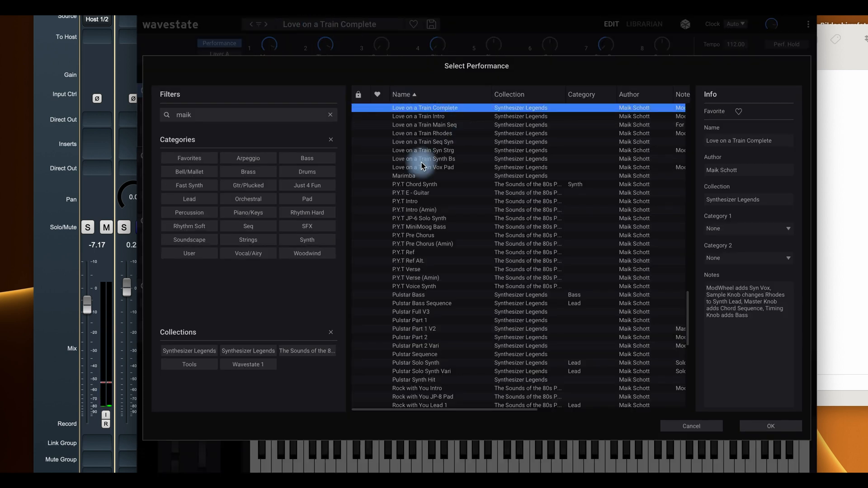
scroll("up", 3)
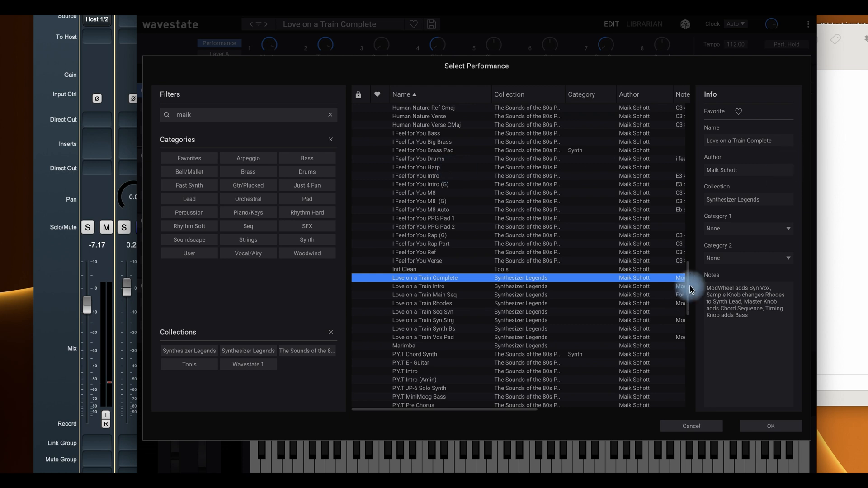
scroll("up", 3)
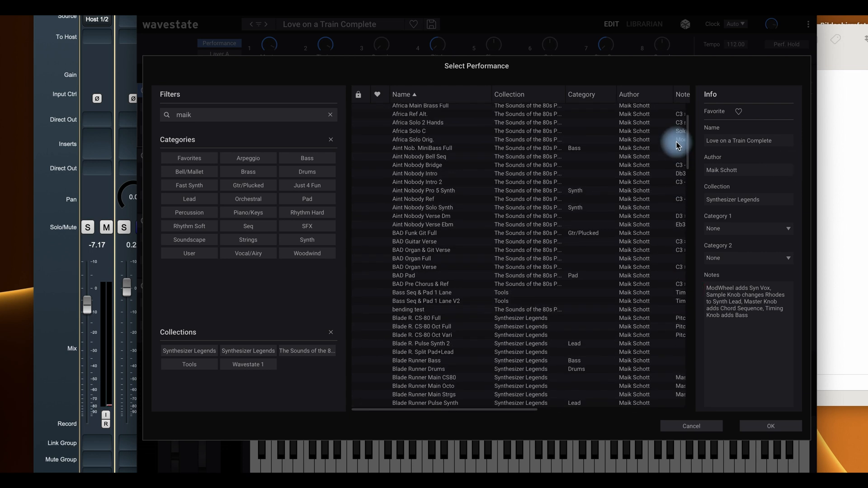
double_click(419, 182)
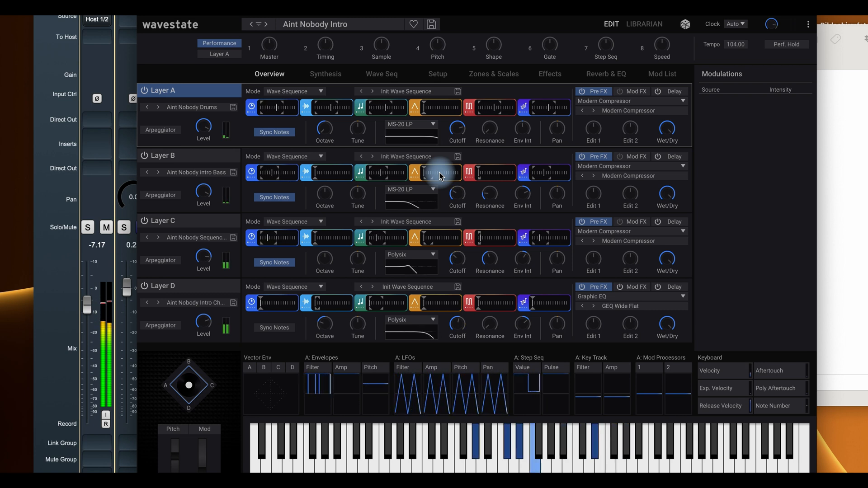
mouse_move(351, 151)
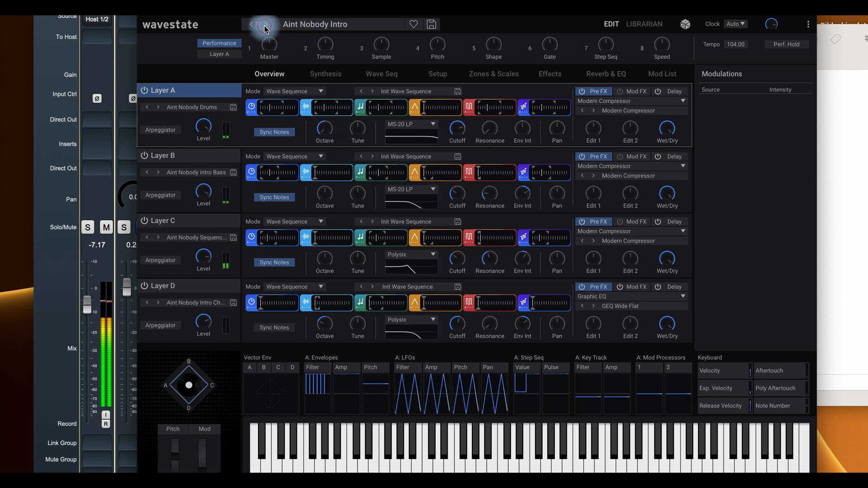
Load the Conquest Refrain Vari performance from the Select Performance list
left_click(264, 24)
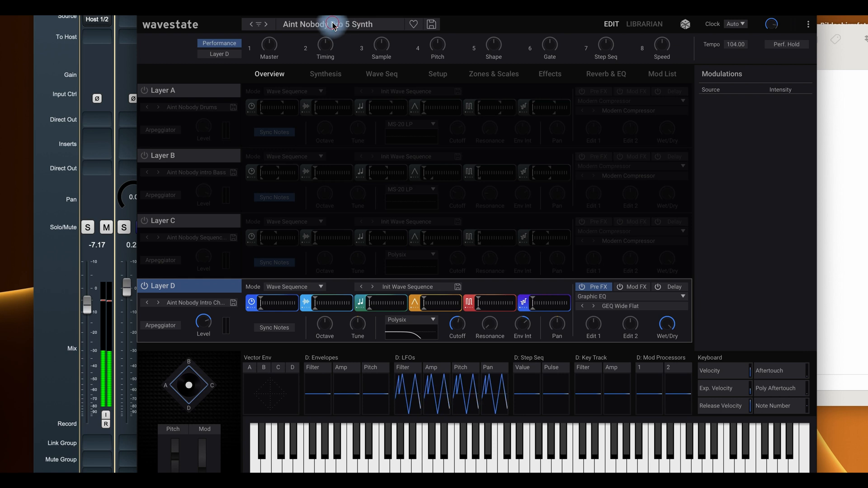
left_click(329, 23)
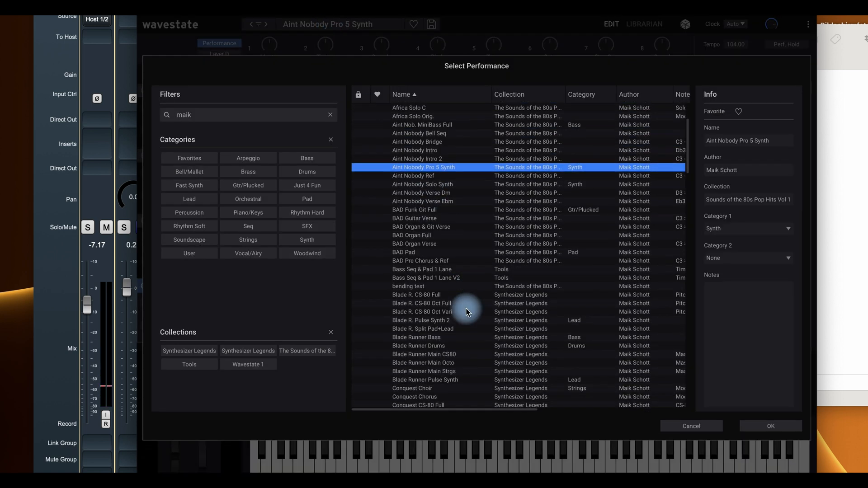
scroll("down", 3)
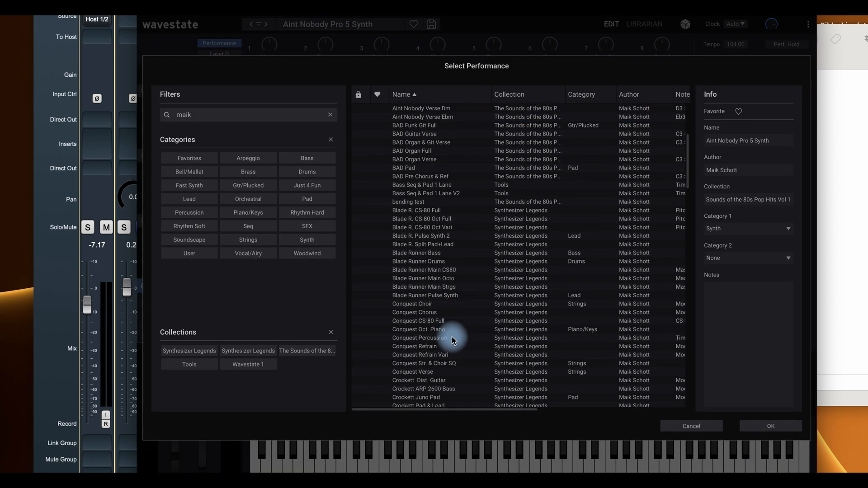
double_click(419, 354)
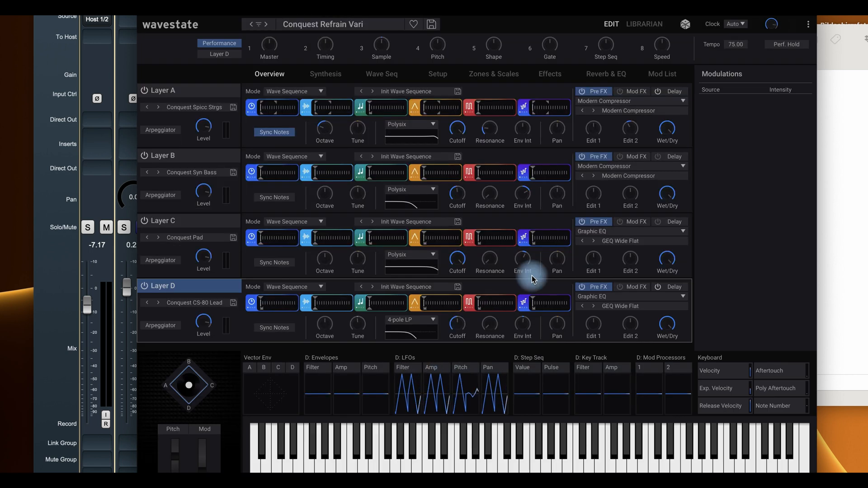